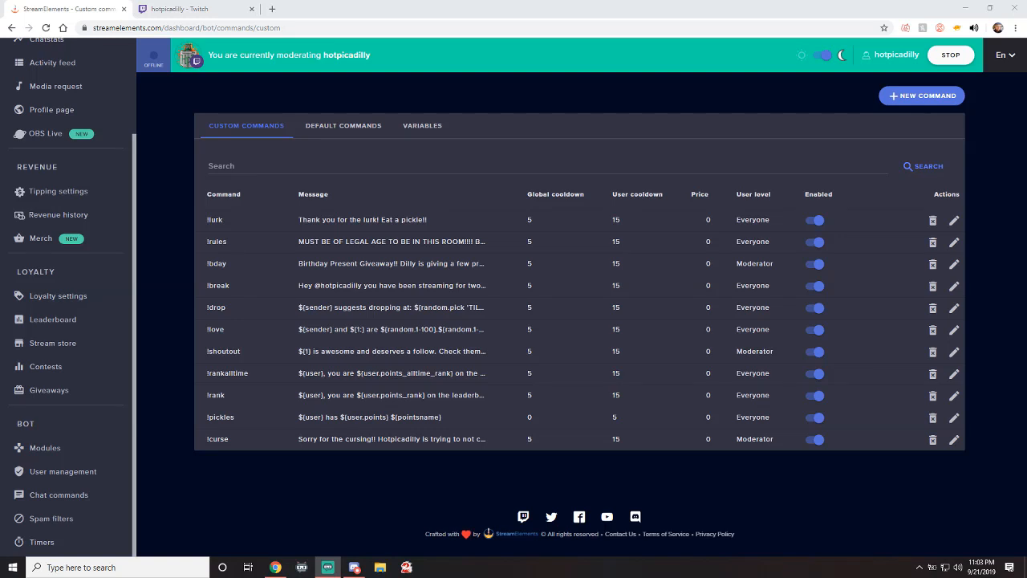
mouse_move(832, 319)
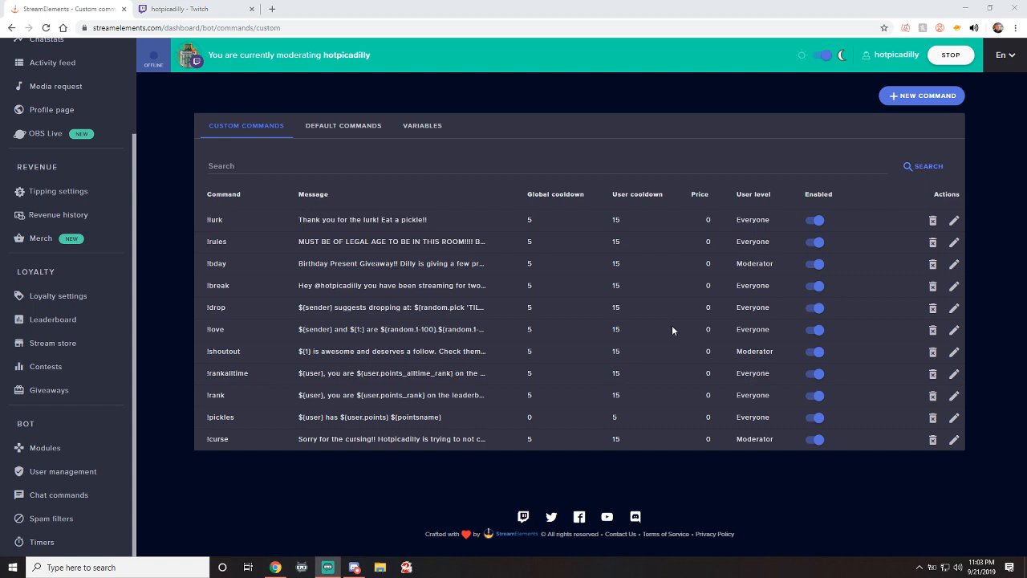
mouse_move(472, 196)
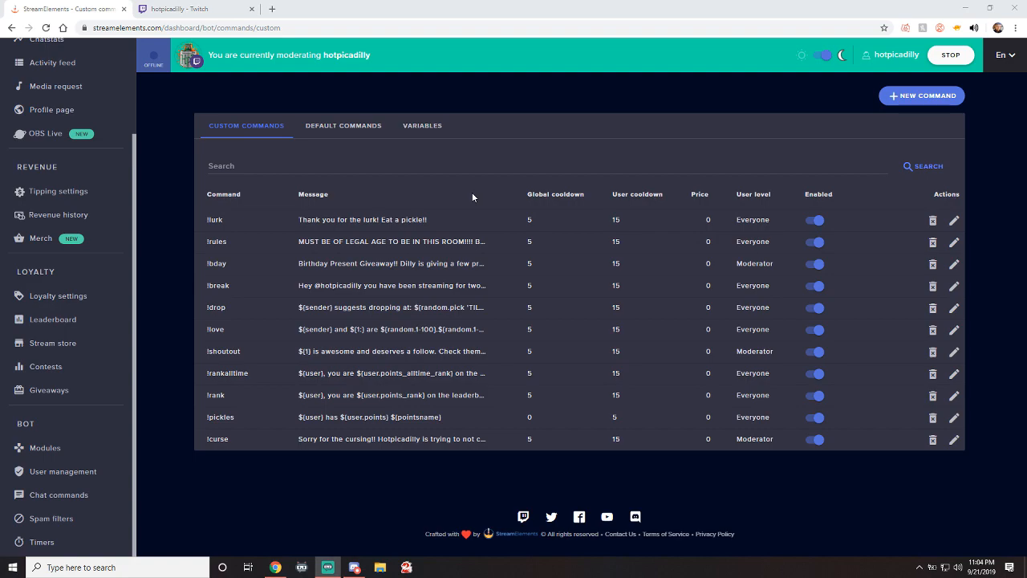
Step: Open the Variables reference and copy the $(getcount <name>) variable text
click(422, 126)
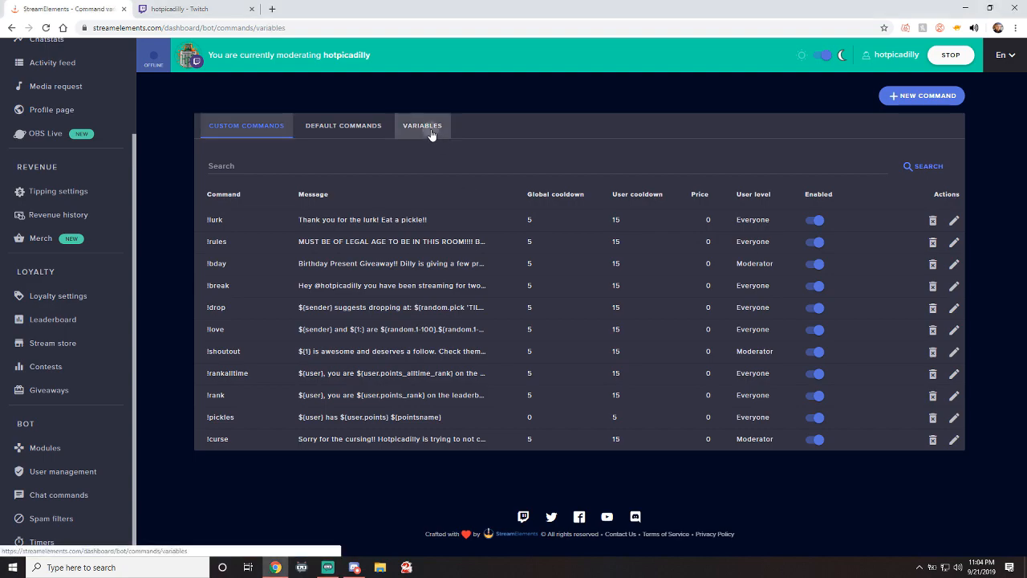
click(422, 126)
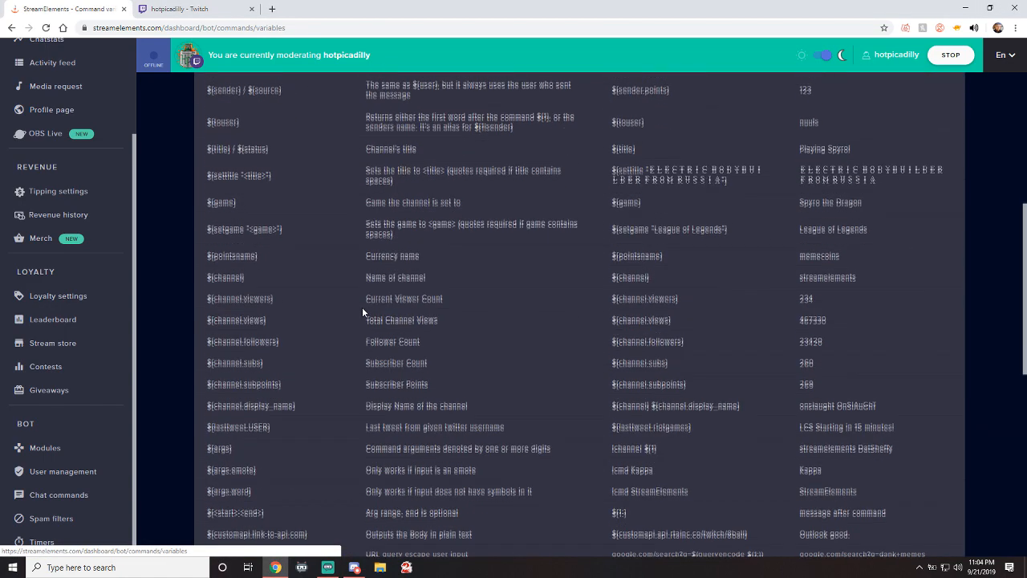
scroll(down, 3)
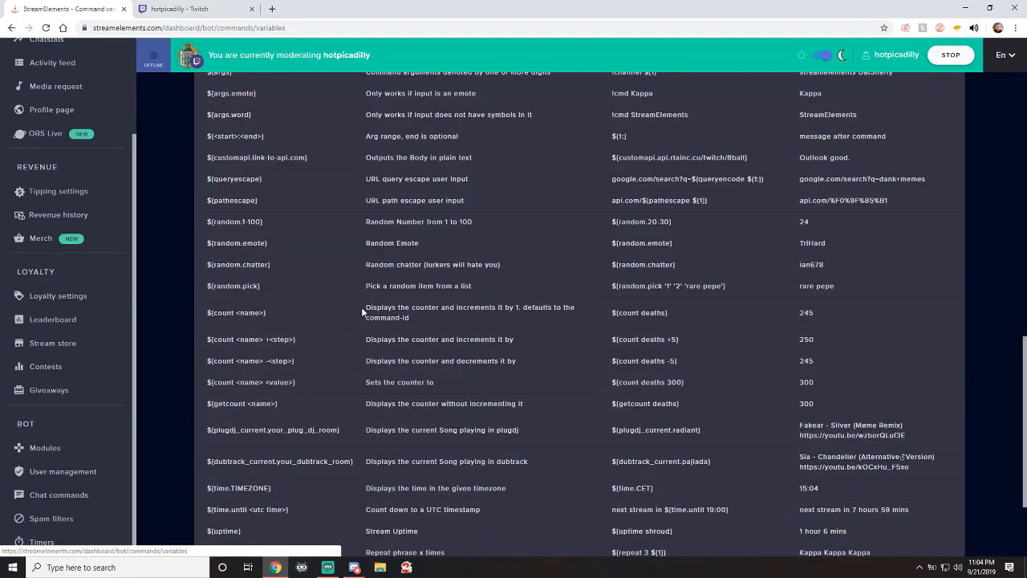
scroll(down, 3)
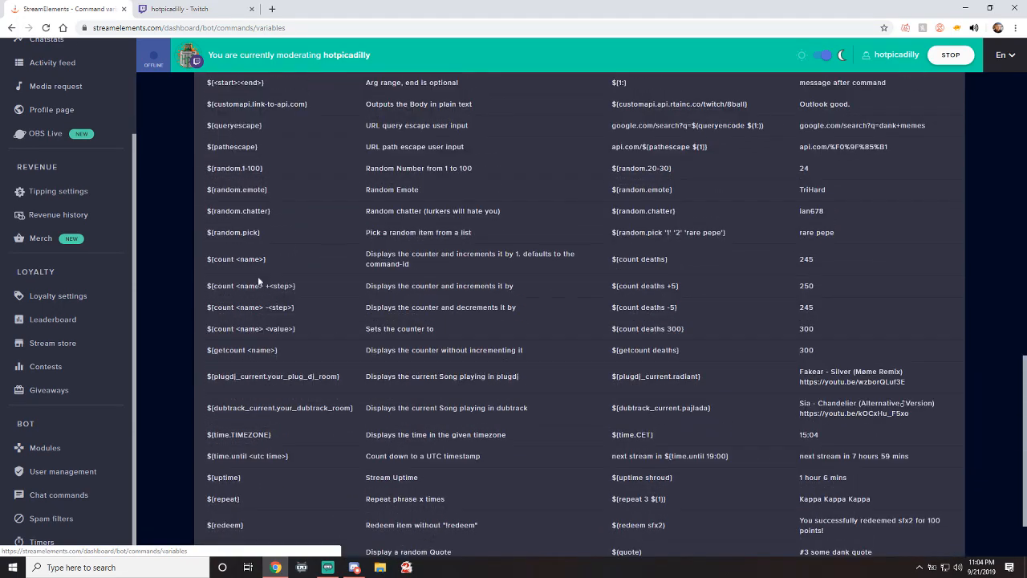
mouse_move(301, 267)
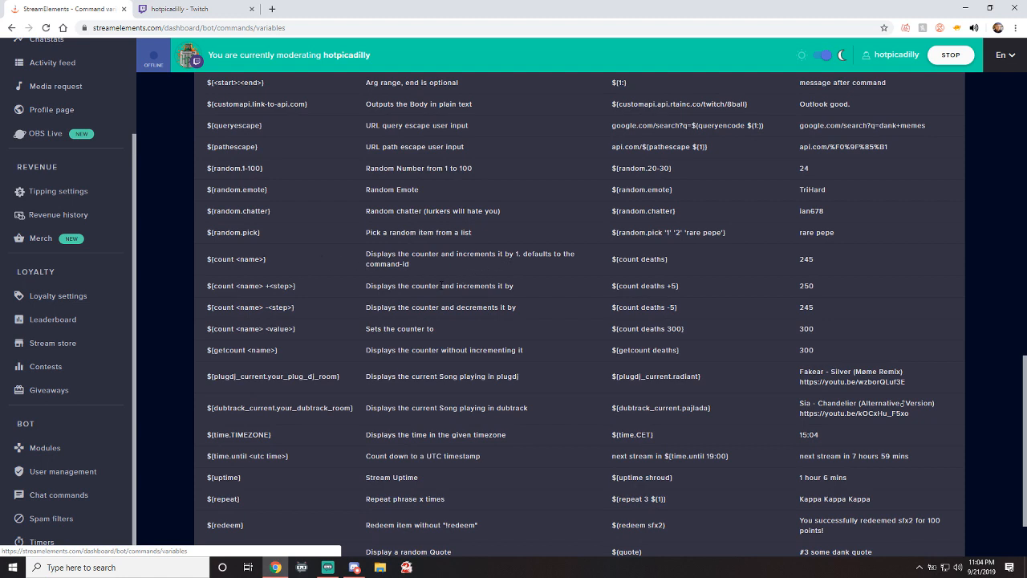
mouse_move(289, 285)
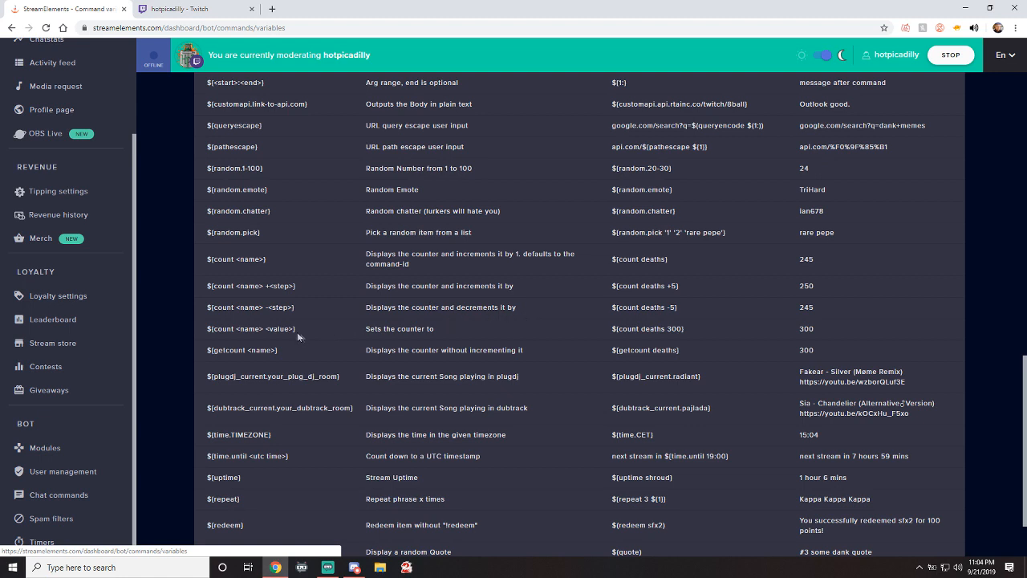
mouse_move(296, 358)
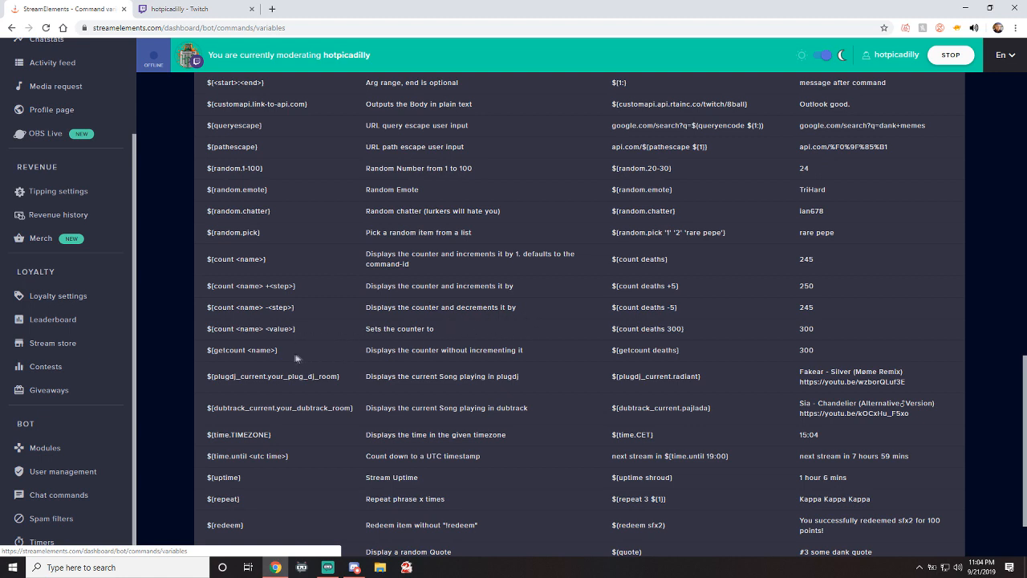
mouse_move(482, 359)
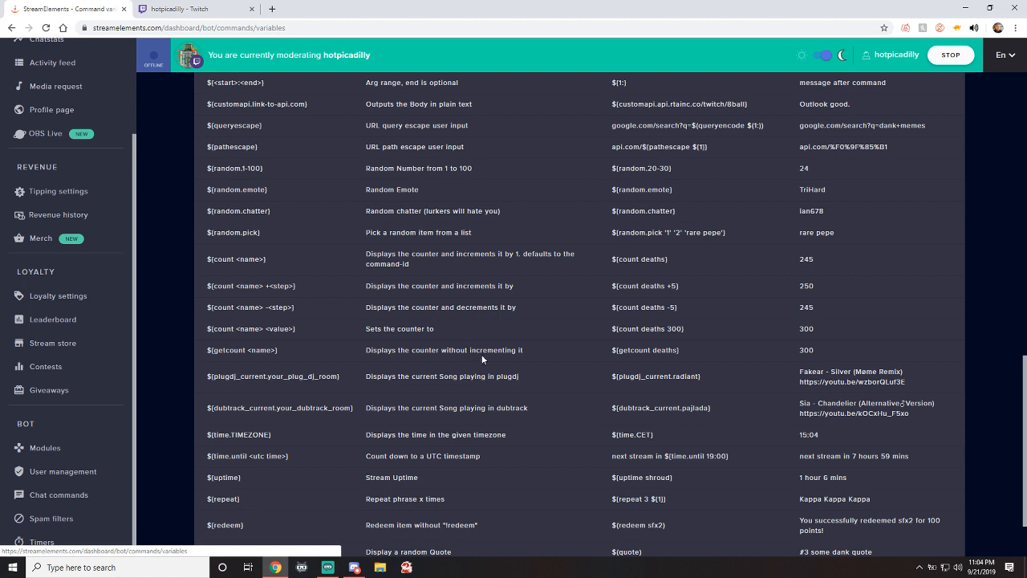
mouse_move(284, 350)
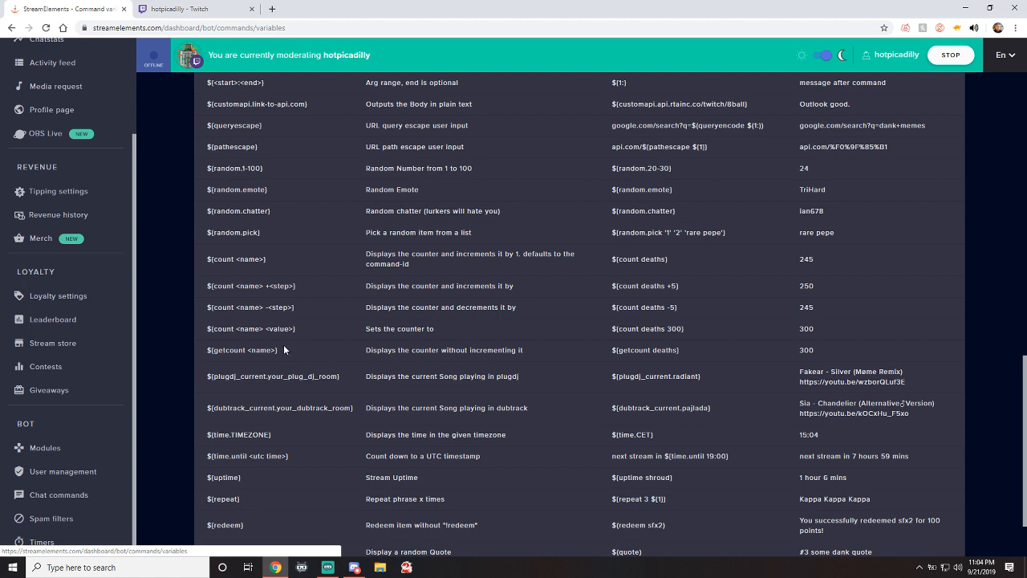
double_click(260, 349)
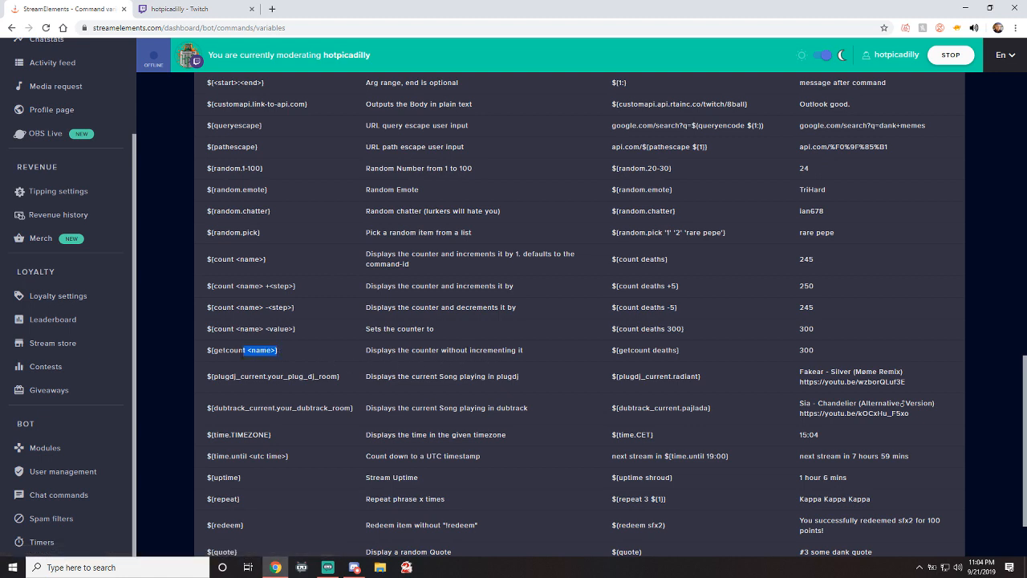
right_click(241, 350)
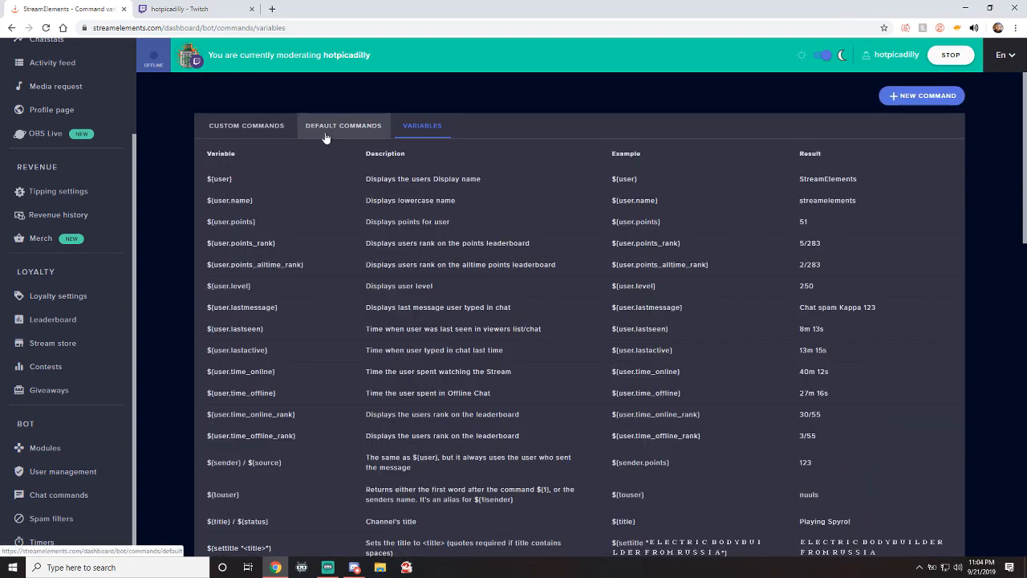
mouse_move(315, 136)
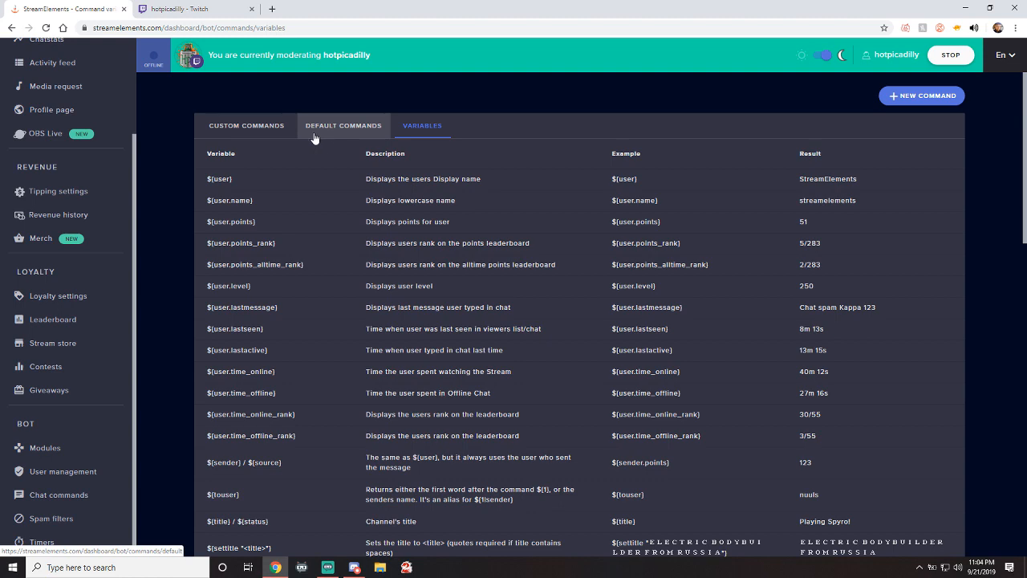
Step: Return to the Custom Commands list showing !lurk, !rules, !pickles and others
click(246, 125)
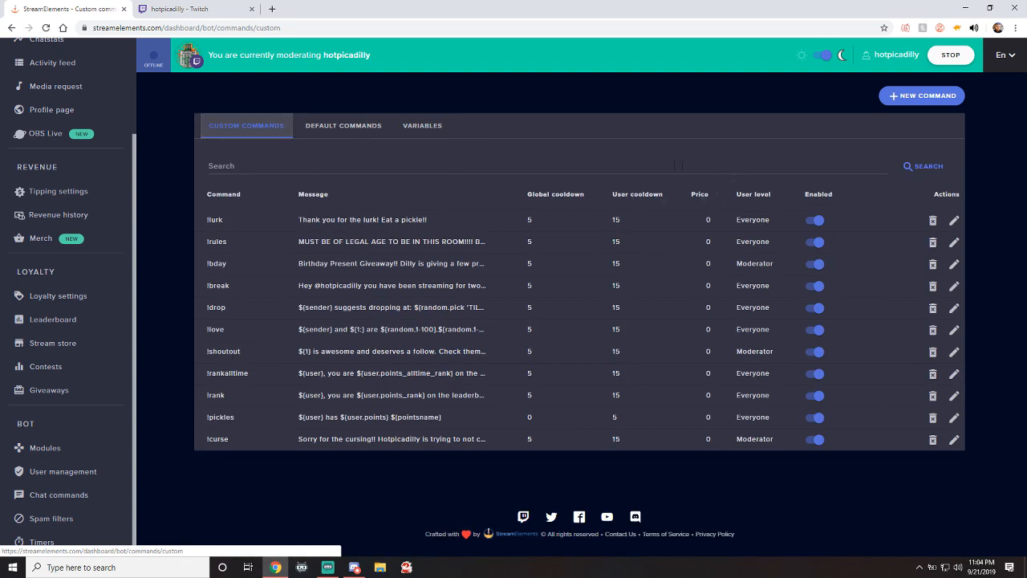
mouse_move(520, 145)
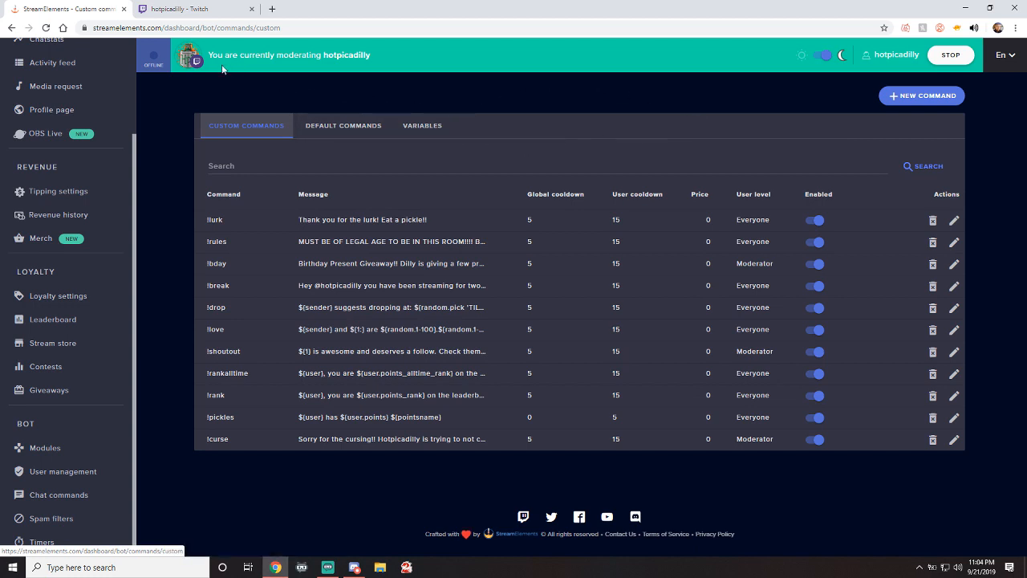
mouse_move(295, 67)
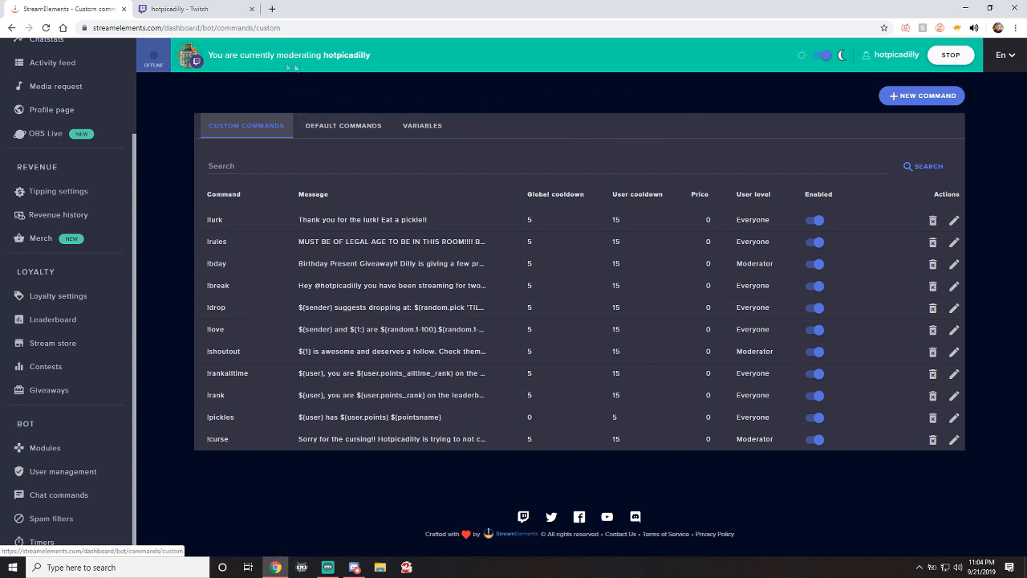
mouse_move(799, 104)
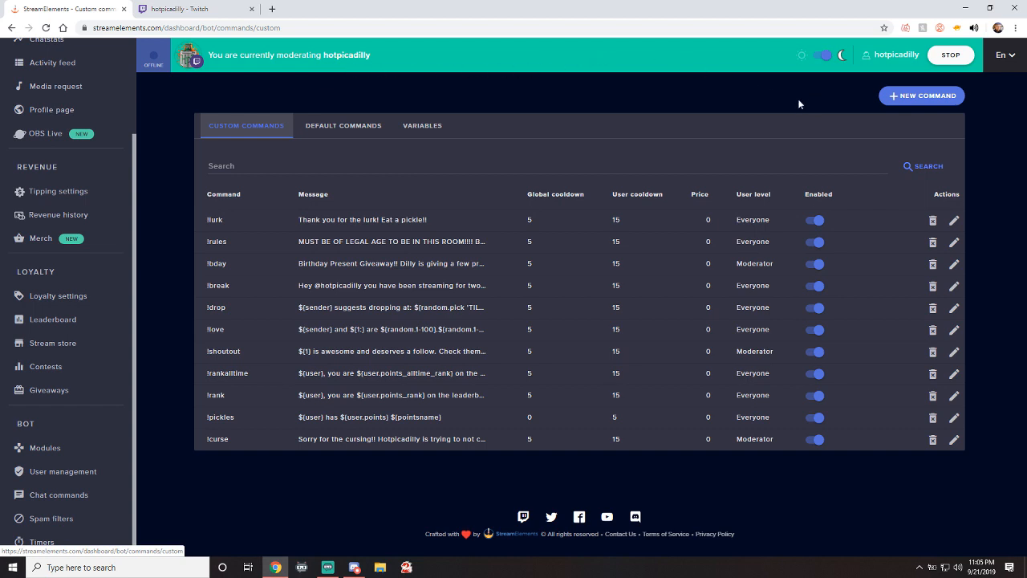
mouse_move(785, 103)
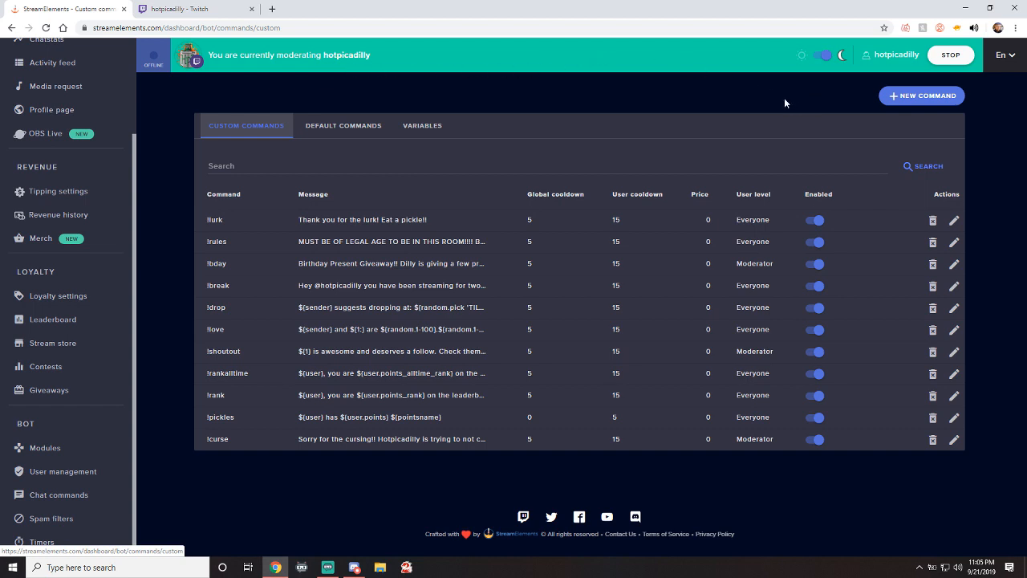
mouse_move(607, 174)
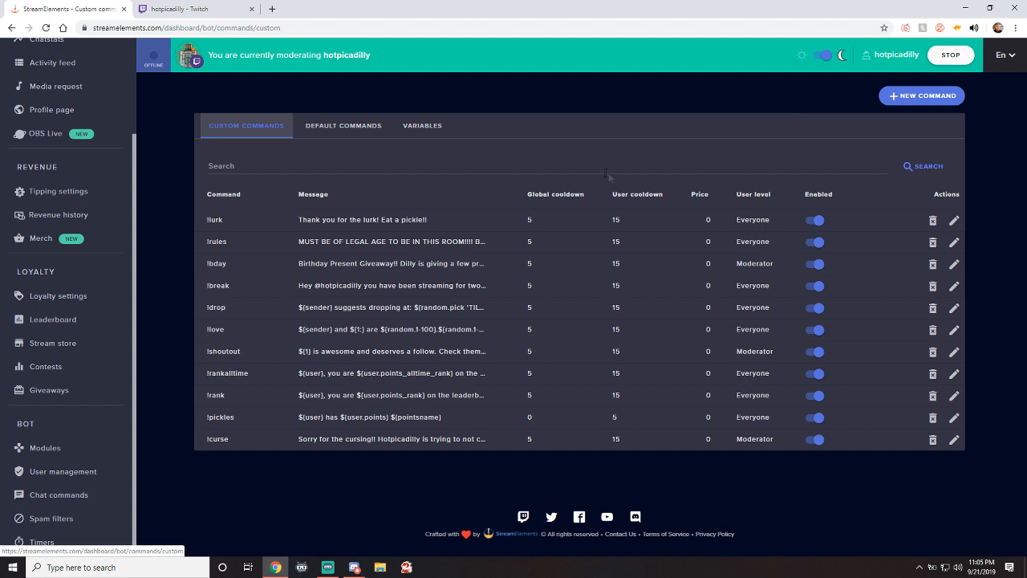
mouse_move(557, 159)
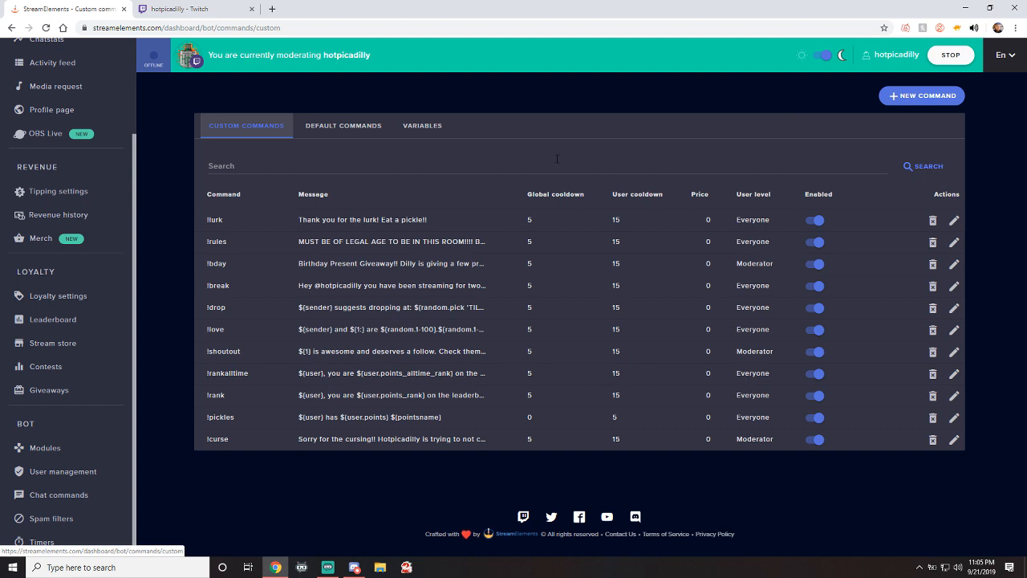
mouse_move(550, 149)
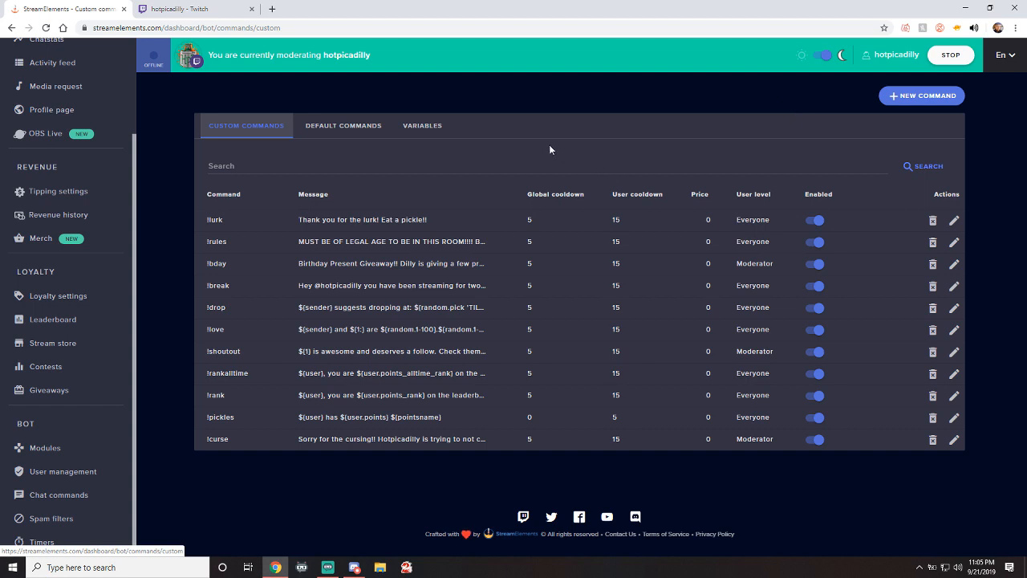
mouse_move(793, 146)
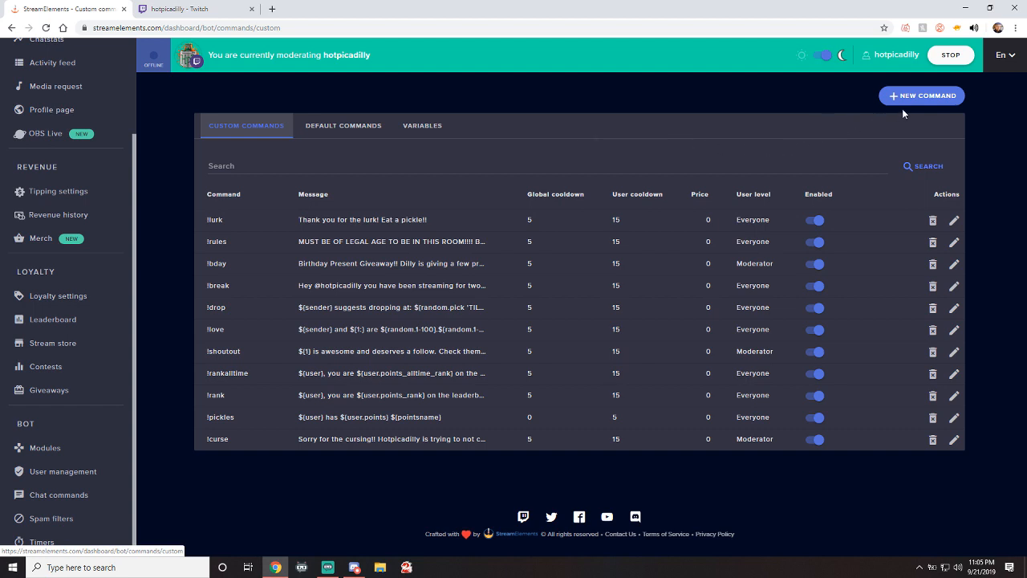
mouse_move(905, 100)
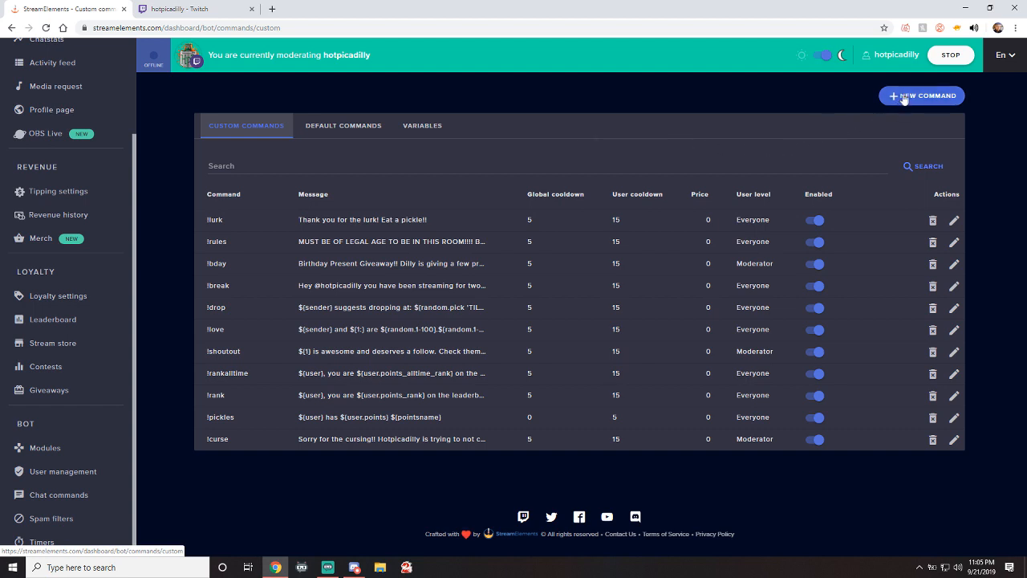
Step: Start a new custom command named !wins
click(921, 95)
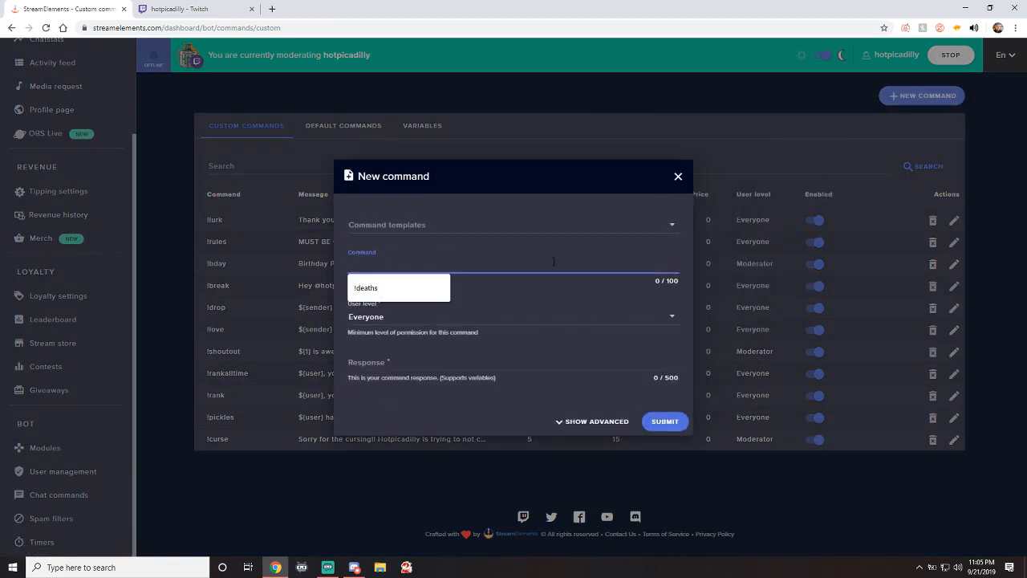
text(!)
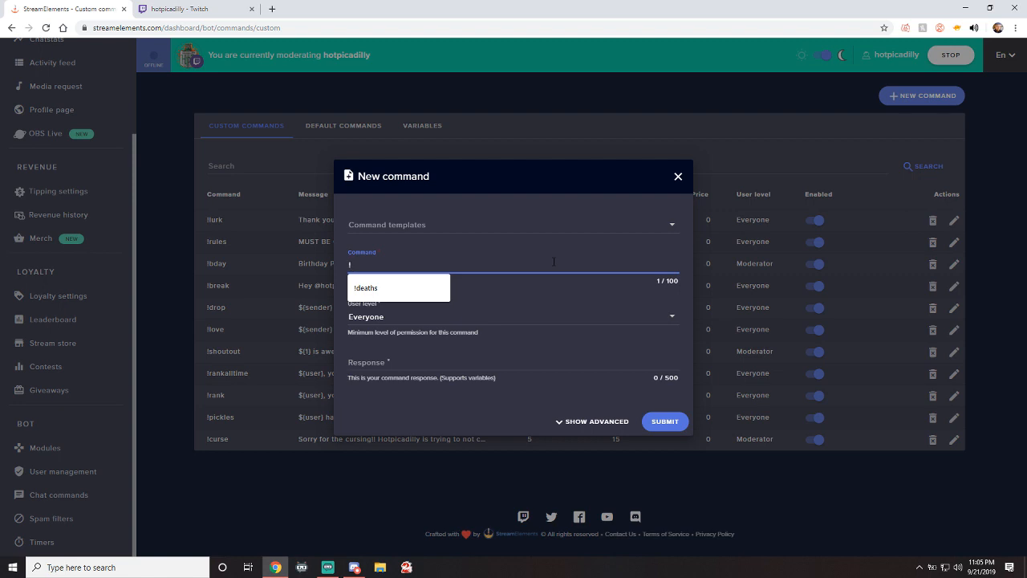
text(wins)
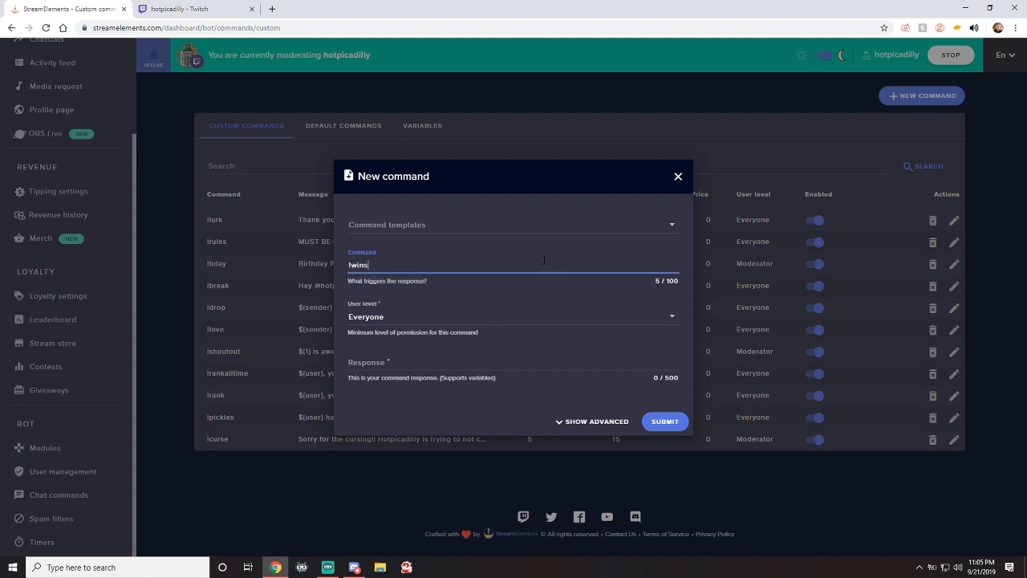
Step: Set the response to 'hotpicadilly has won $(getcount <name>) times' and submit
click(513, 365)
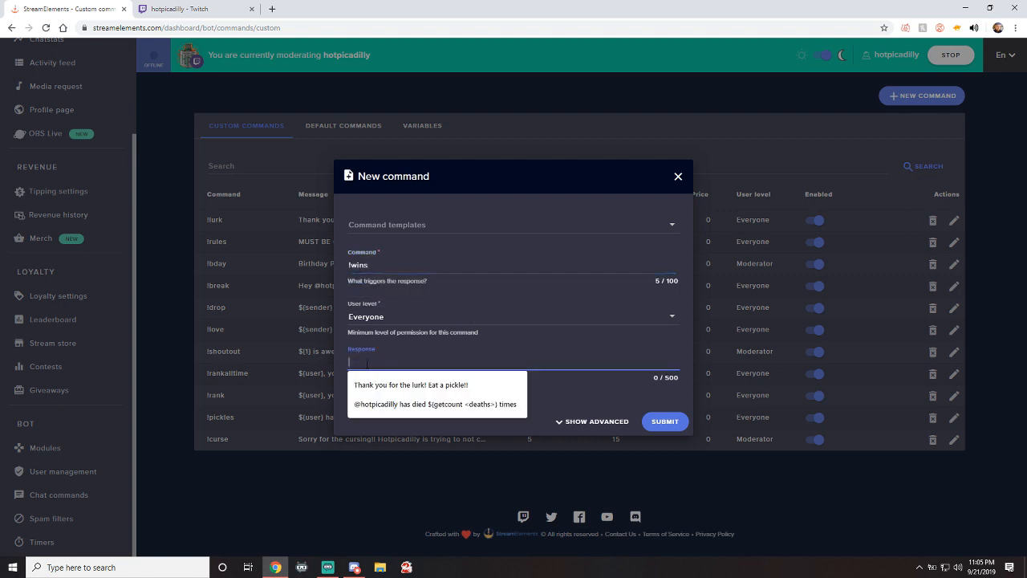
text(@hotpicadilly)
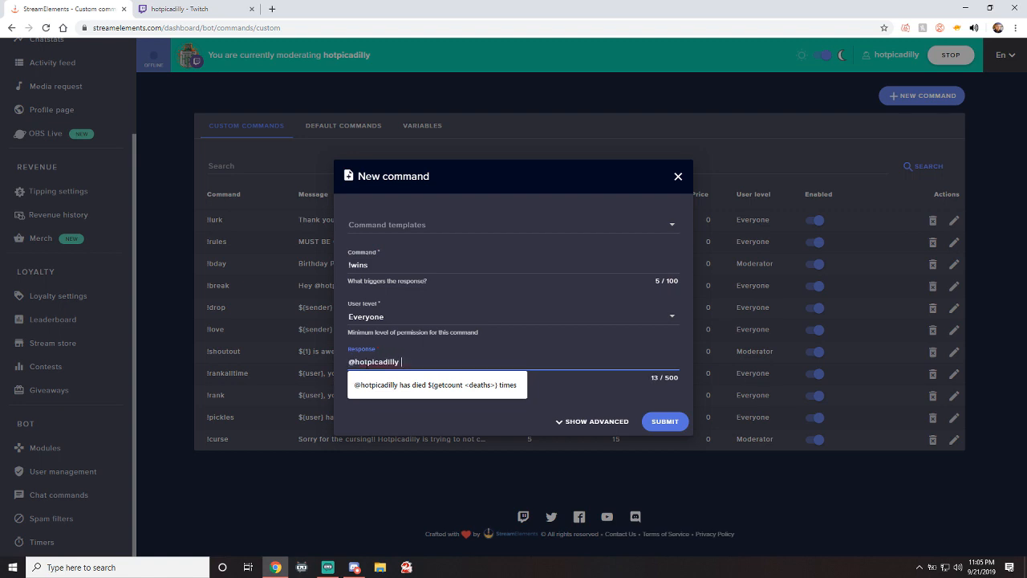
text(has)
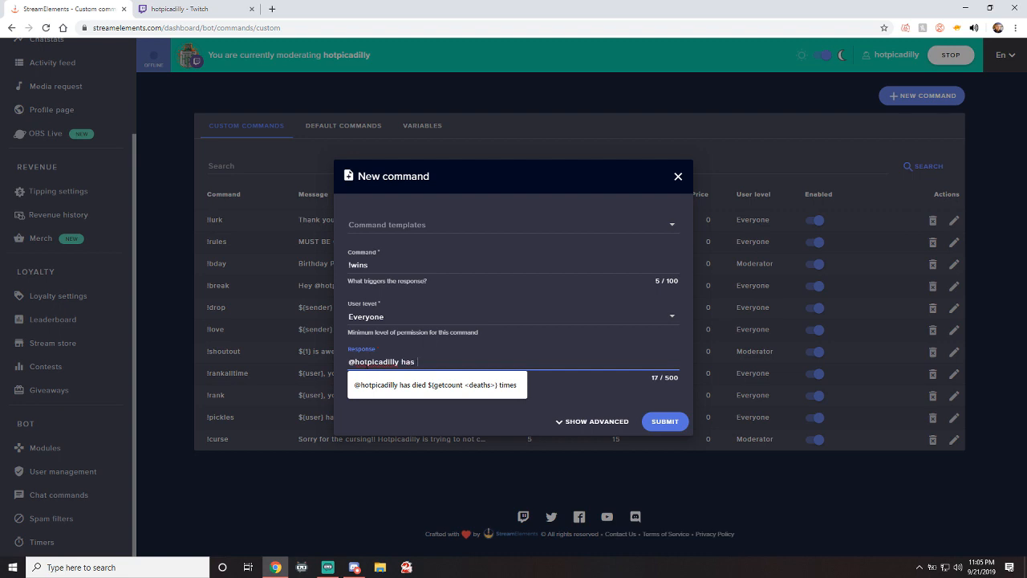
text(won)
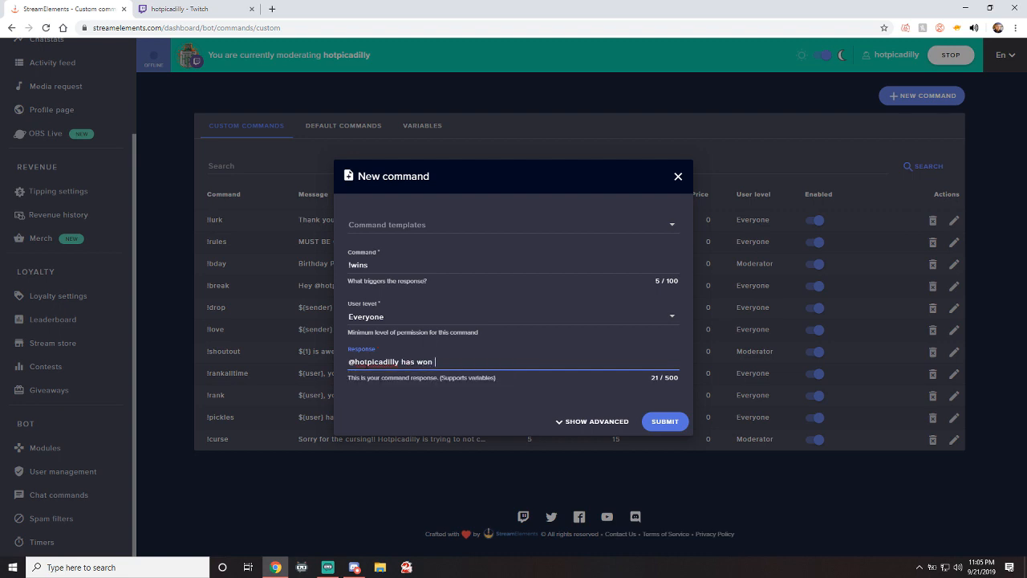
right_click(391, 362)
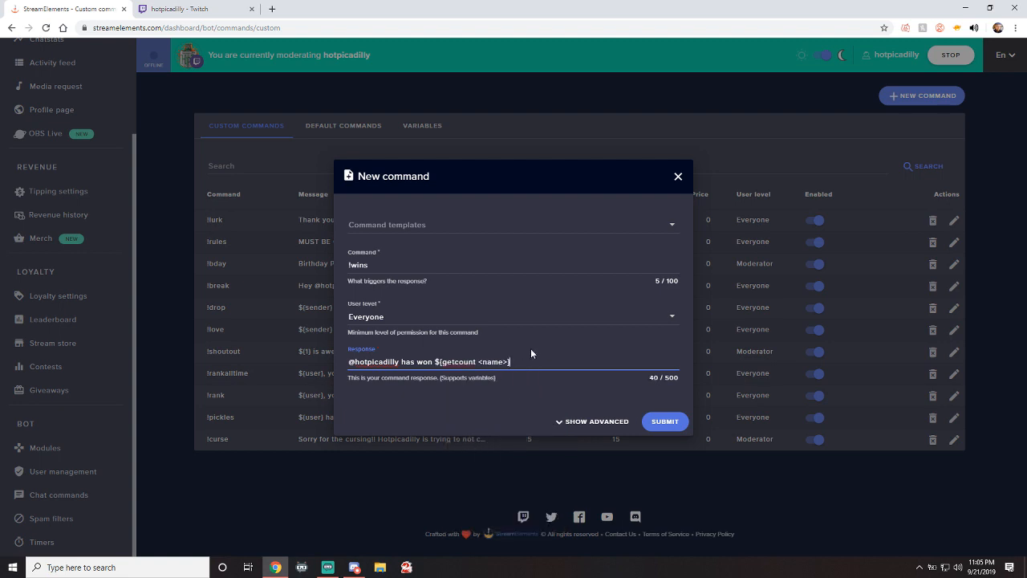
text(times)
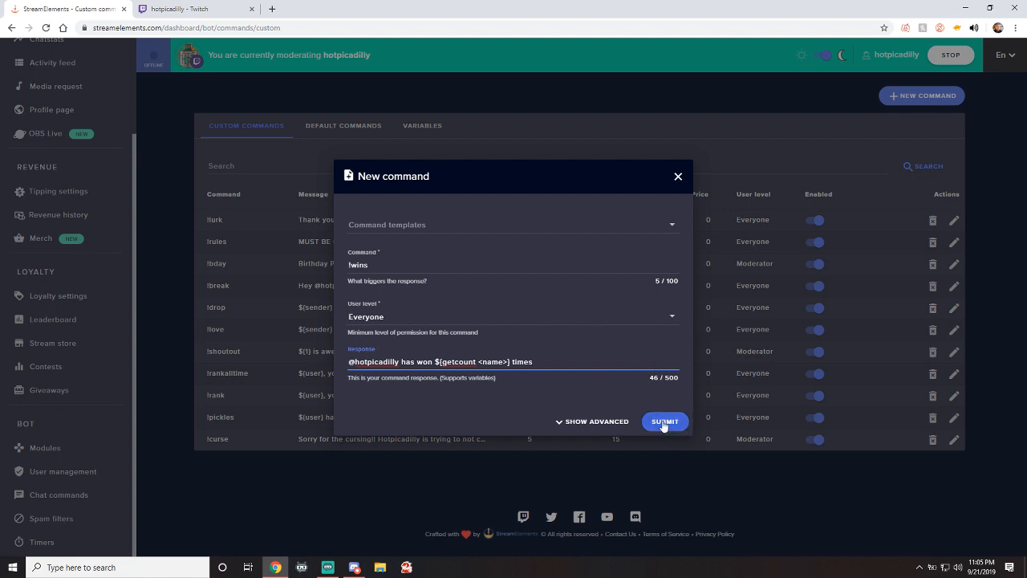
click(665, 422)
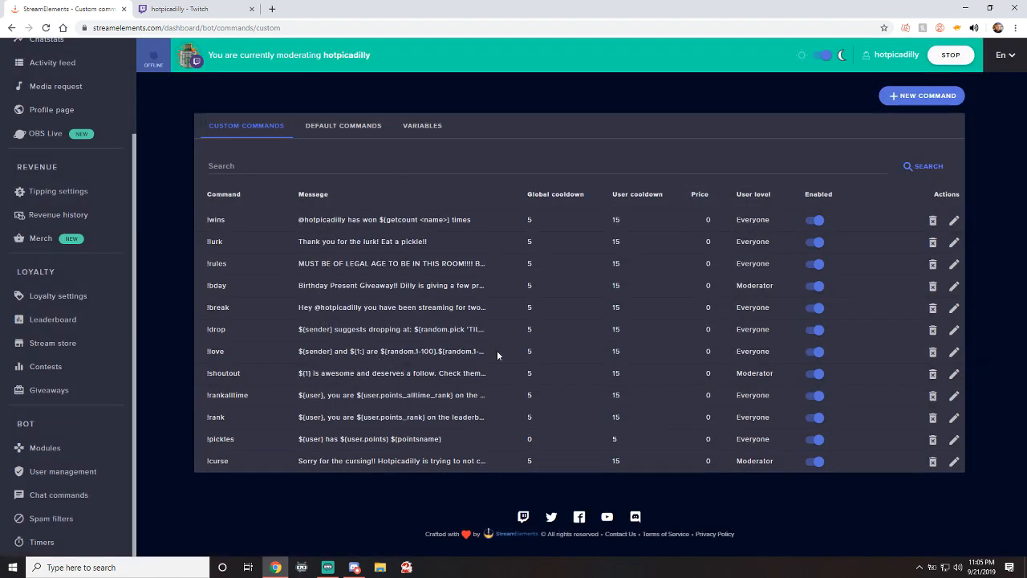
Step: Clear the hotpicadilly Twitch chat, begin a message, then return to StreamElements
click(196, 9)
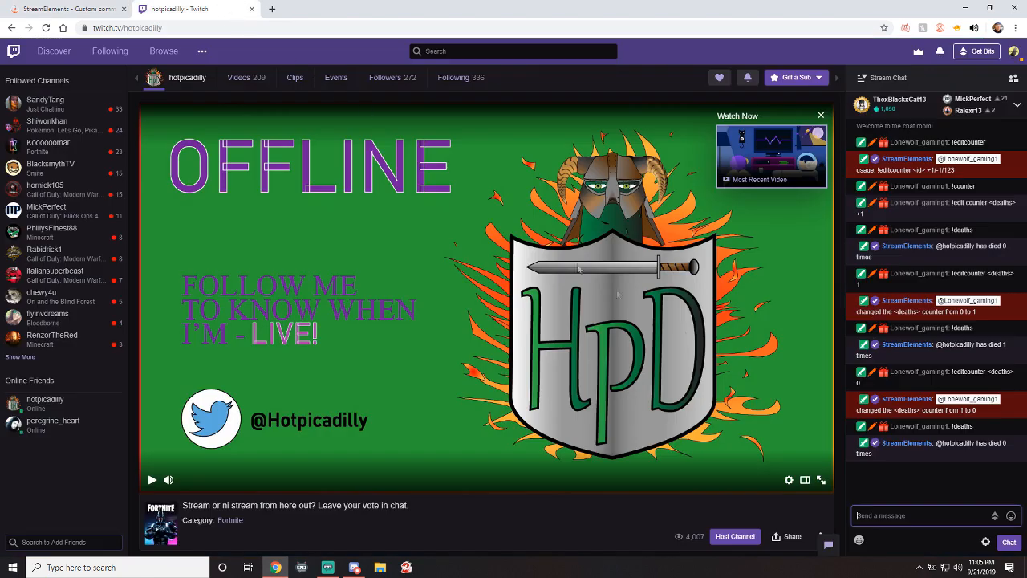
mouse_move(927, 150)
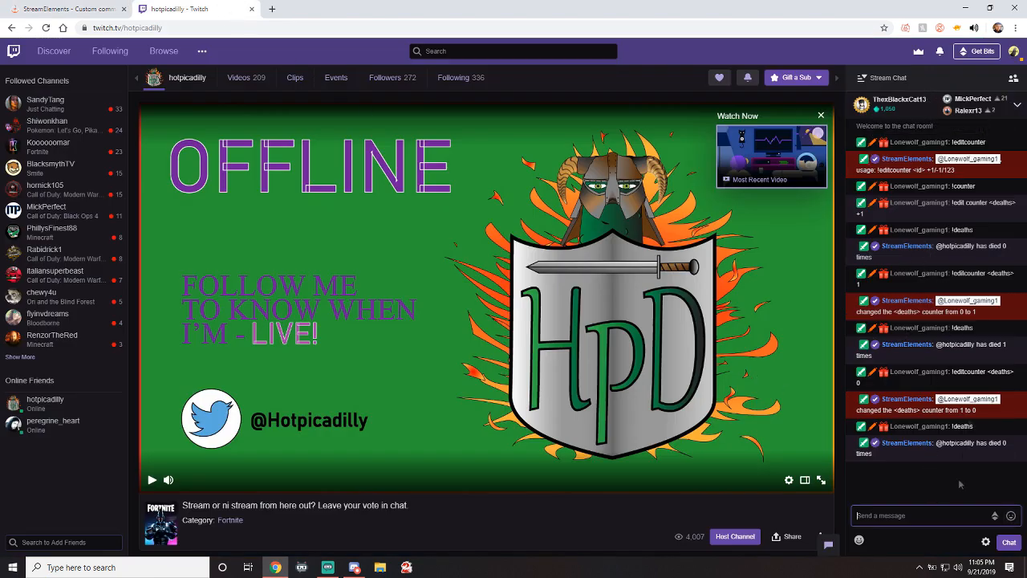
click(985, 542)
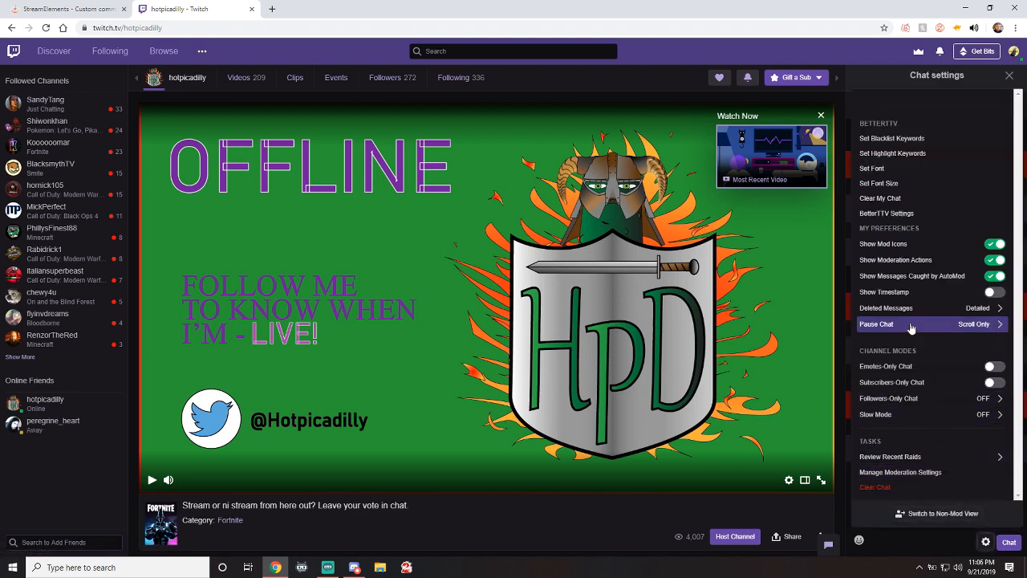
mouse_move(891, 198)
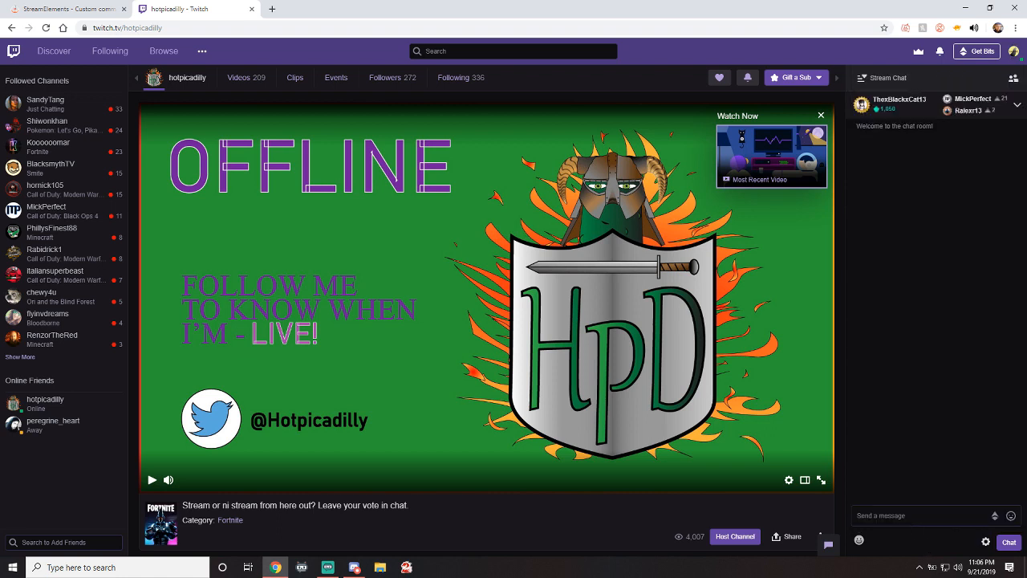
click(923, 515)
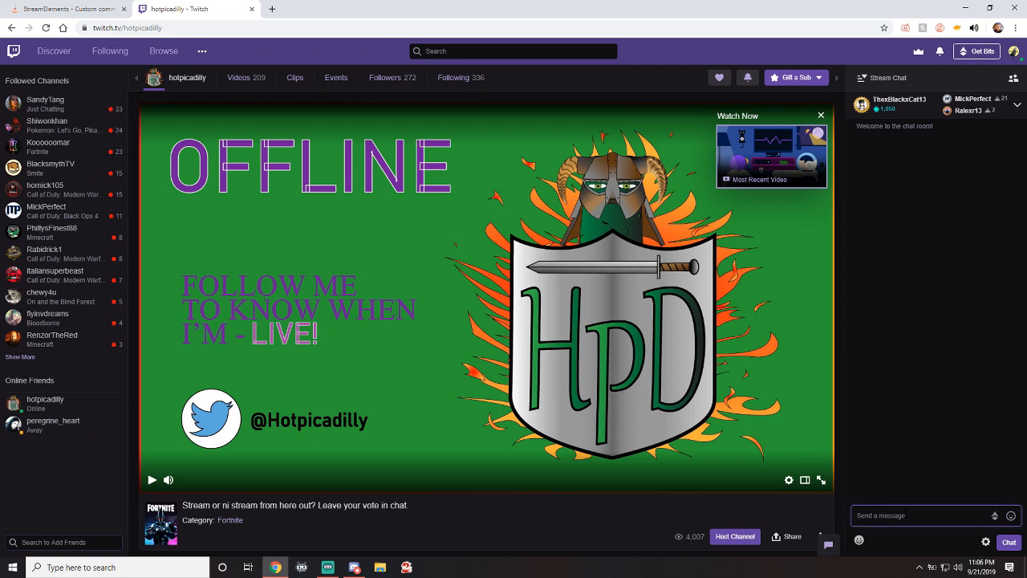
click(922, 515)
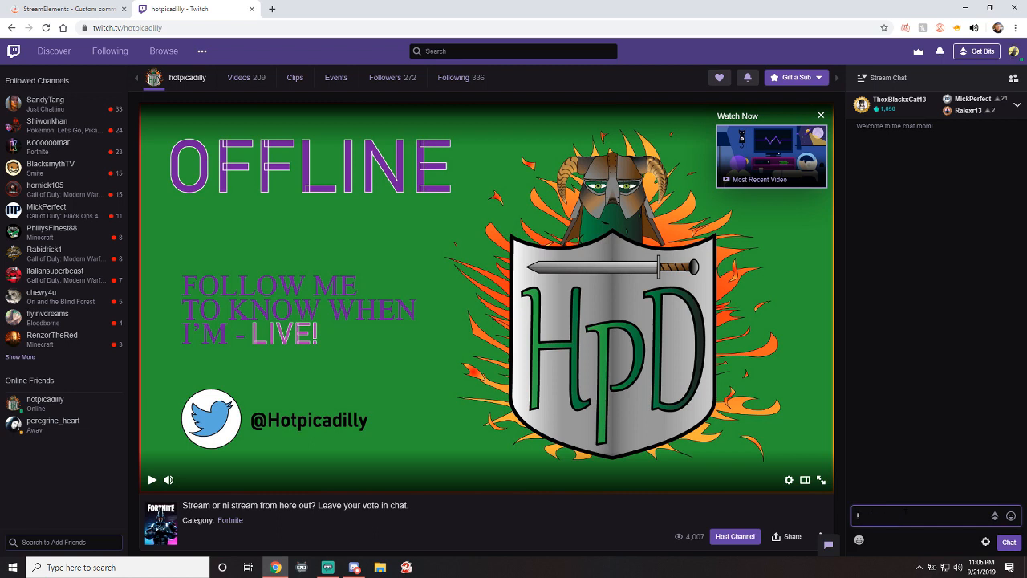
text(ledi)
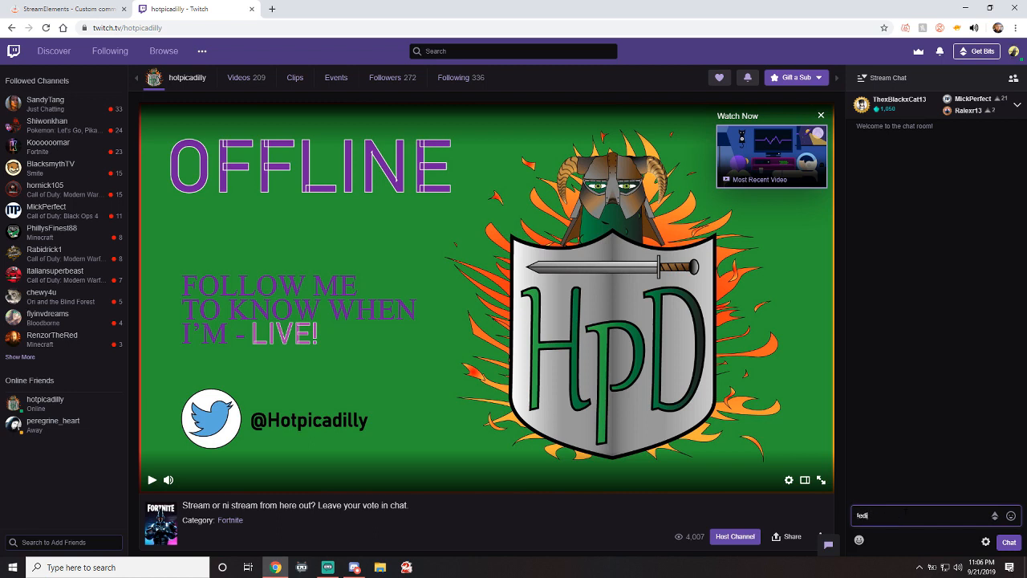
click(64, 9)
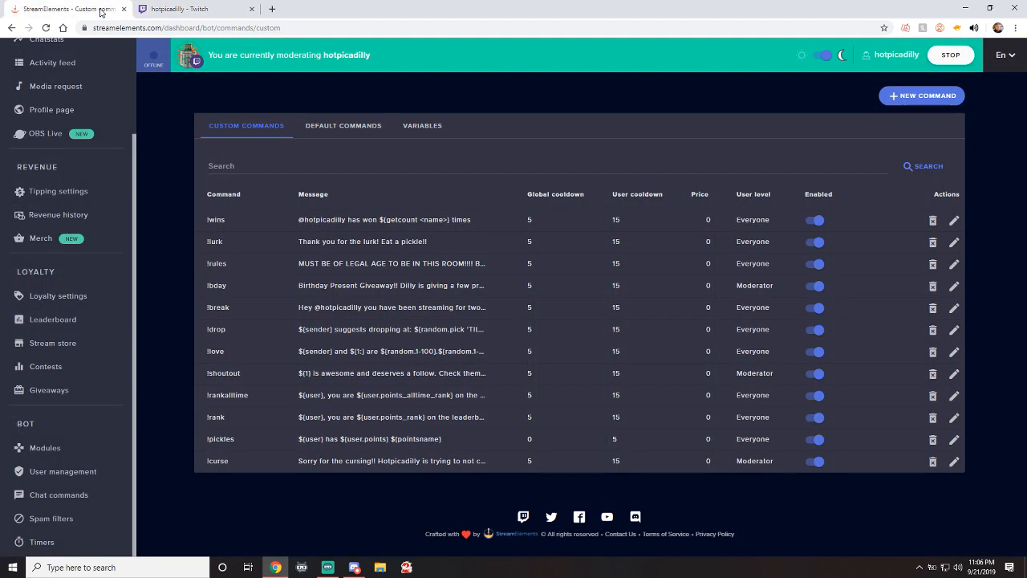
mouse_move(944, 226)
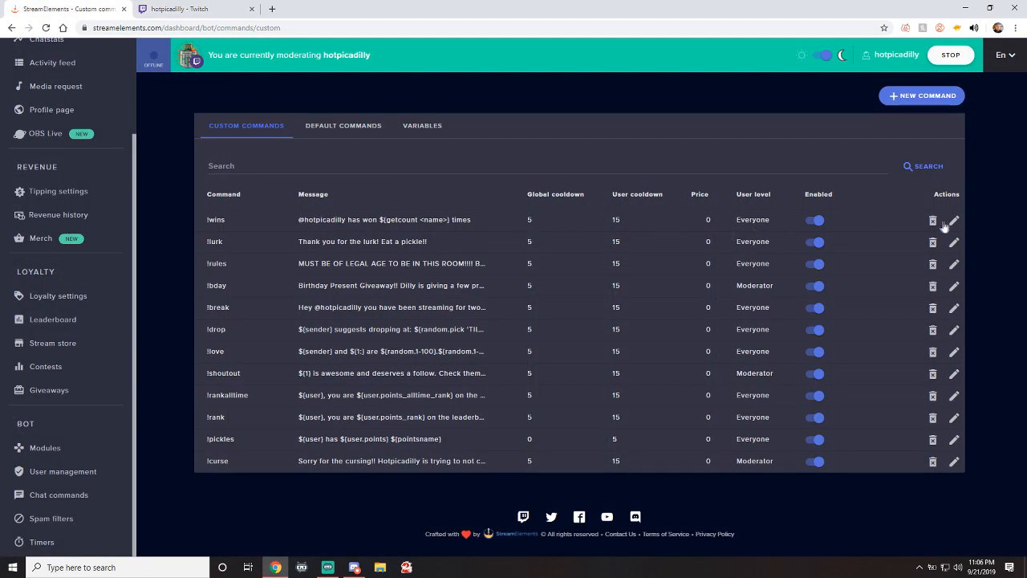
Step: Change the !wins response from <name> to <wins>, save it, and go to Twitch
click(954, 220)
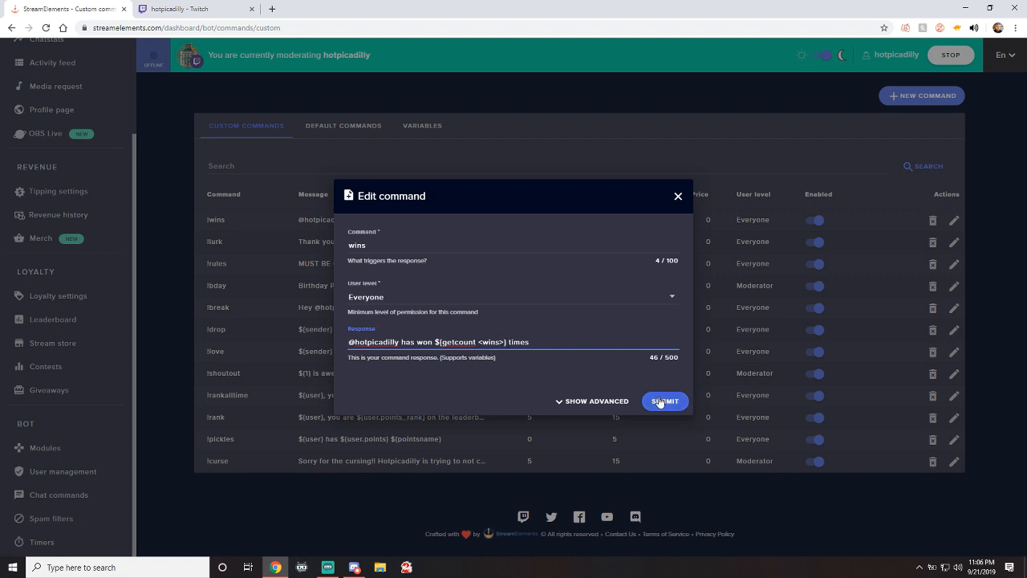
click(664, 401)
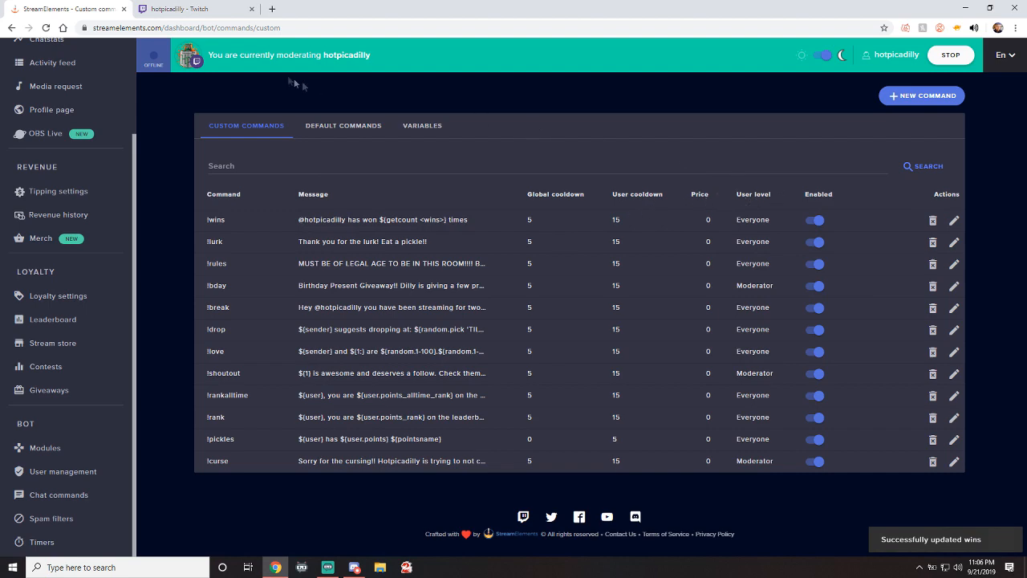
click(197, 9)
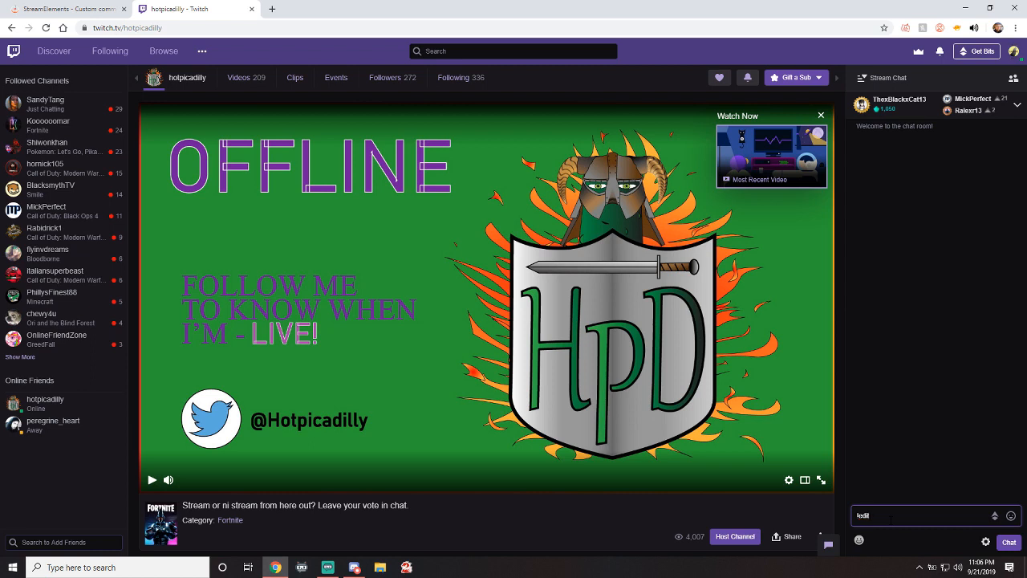
Step: Set the wins counter to 1 with !editcounter <wins> 1 in Twitch chat
text(counter)
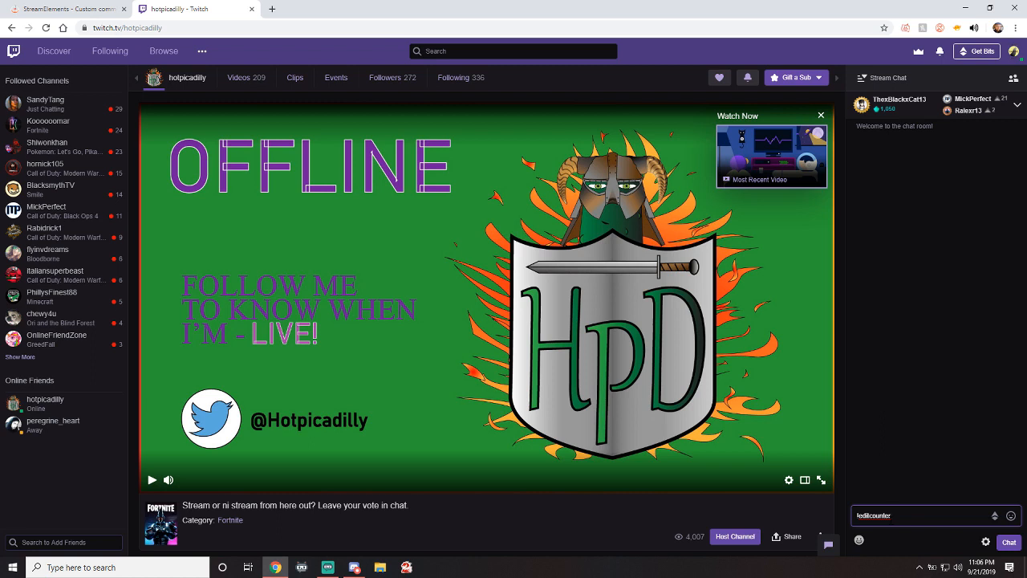
text(w)
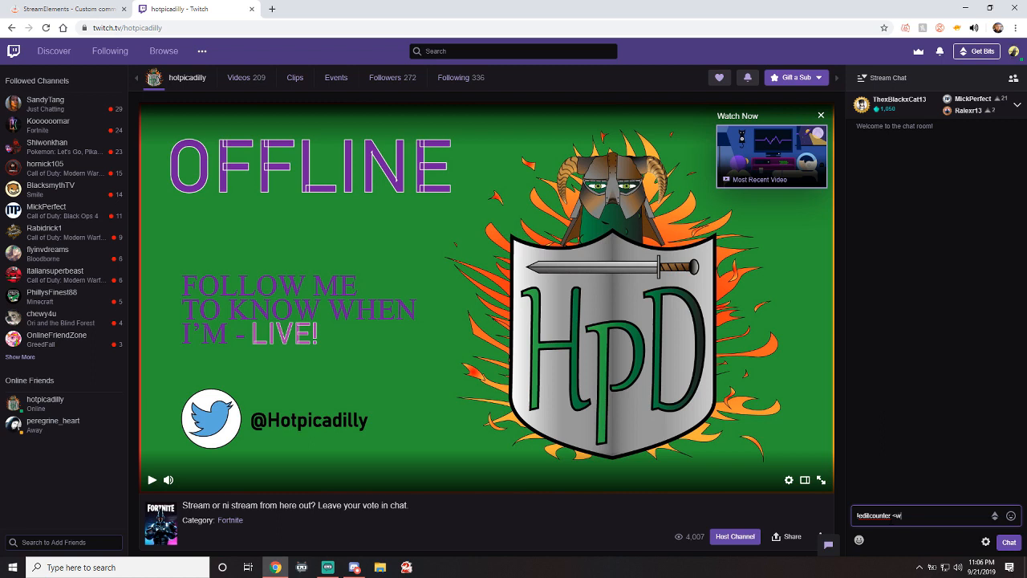
text(ins>)
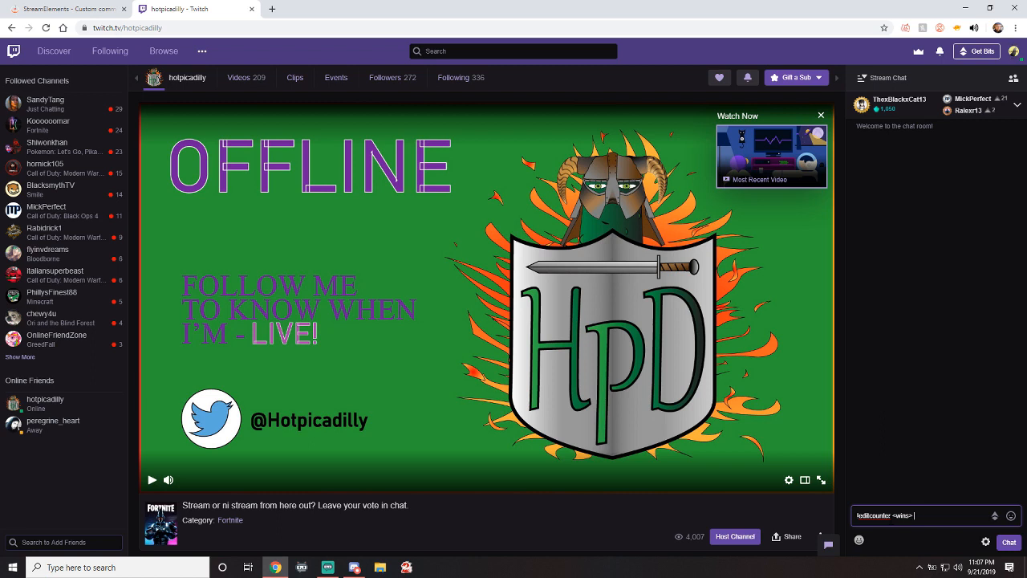
text(1)
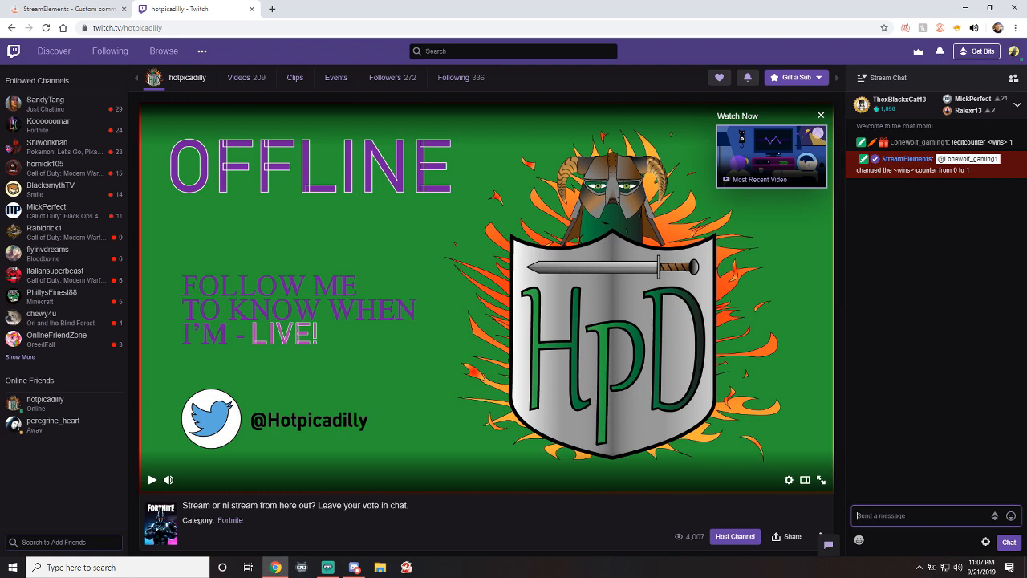
text(hd)
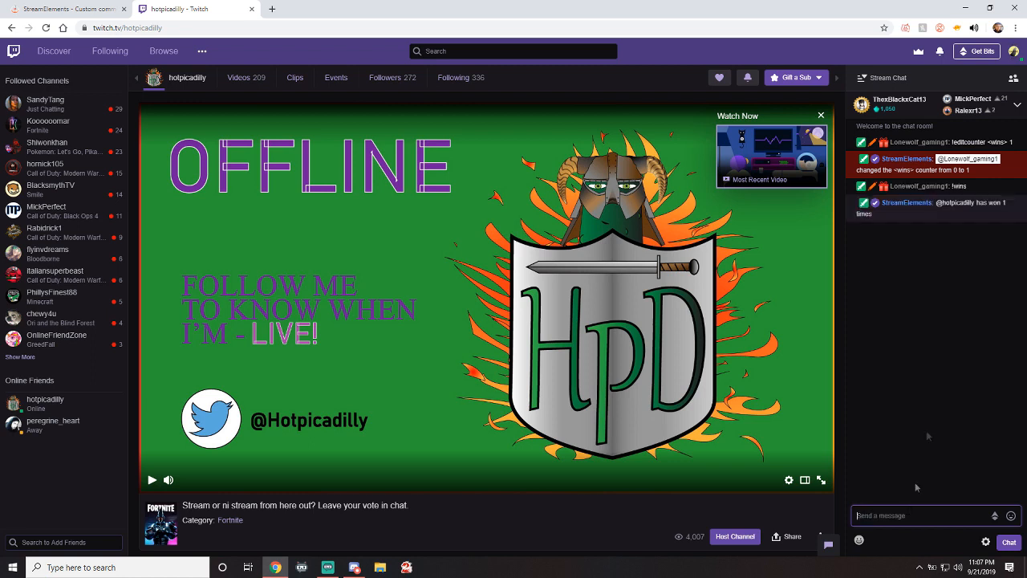
mouse_move(965, 221)
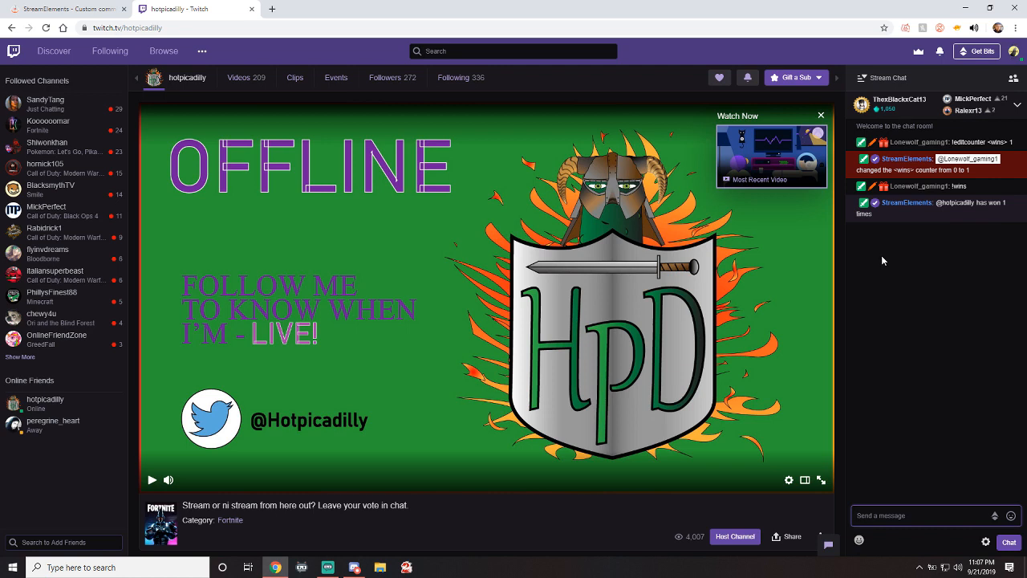
mouse_move(718, 211)
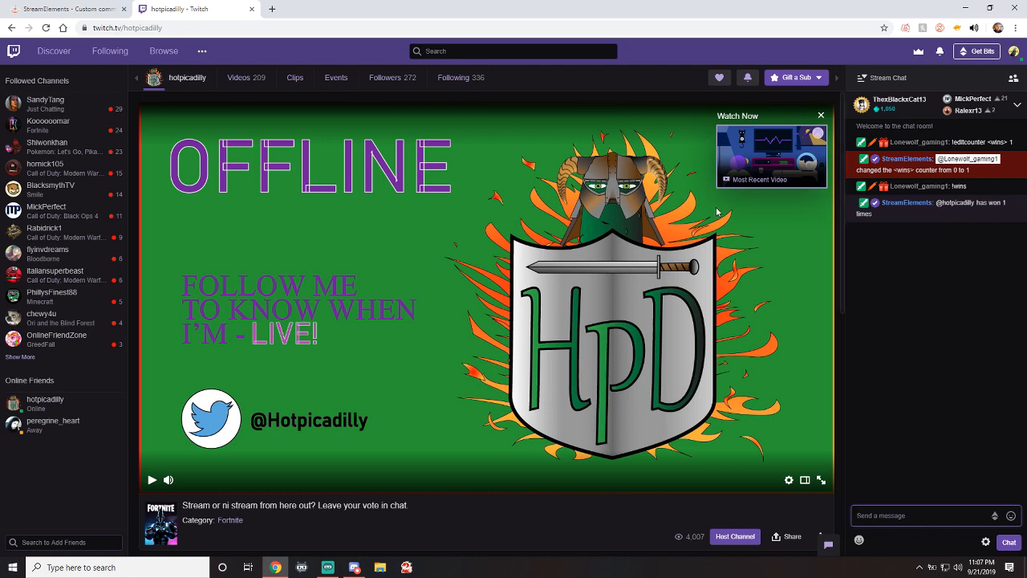
mouse_move(920, 223)
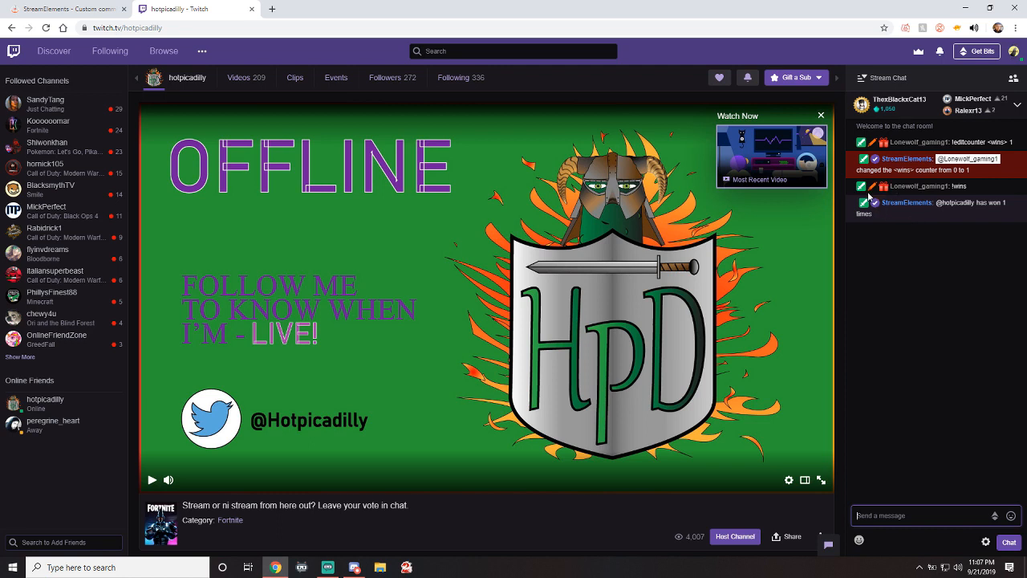
mouse_move(900, 217)
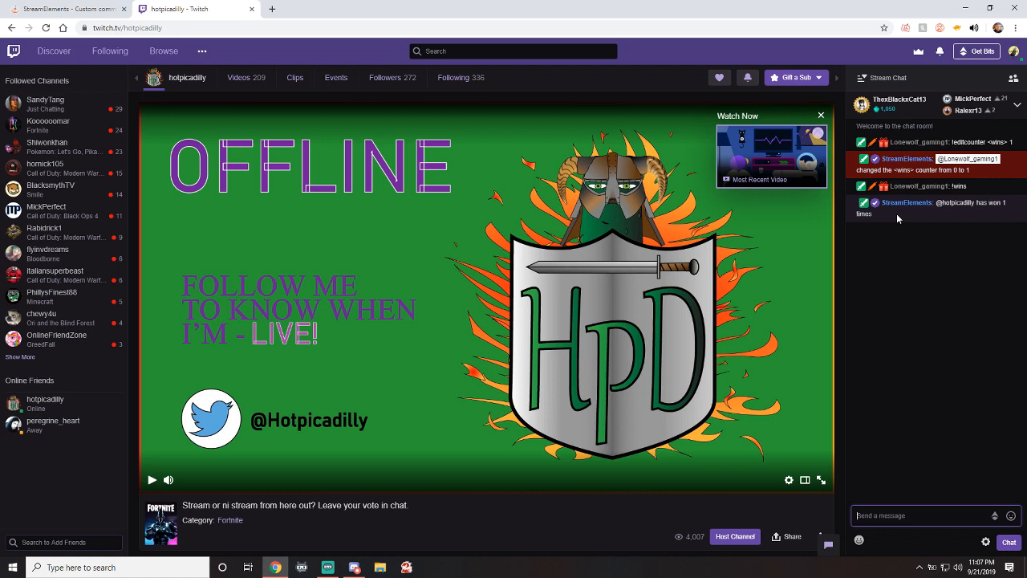
mouse_move(933, 211)
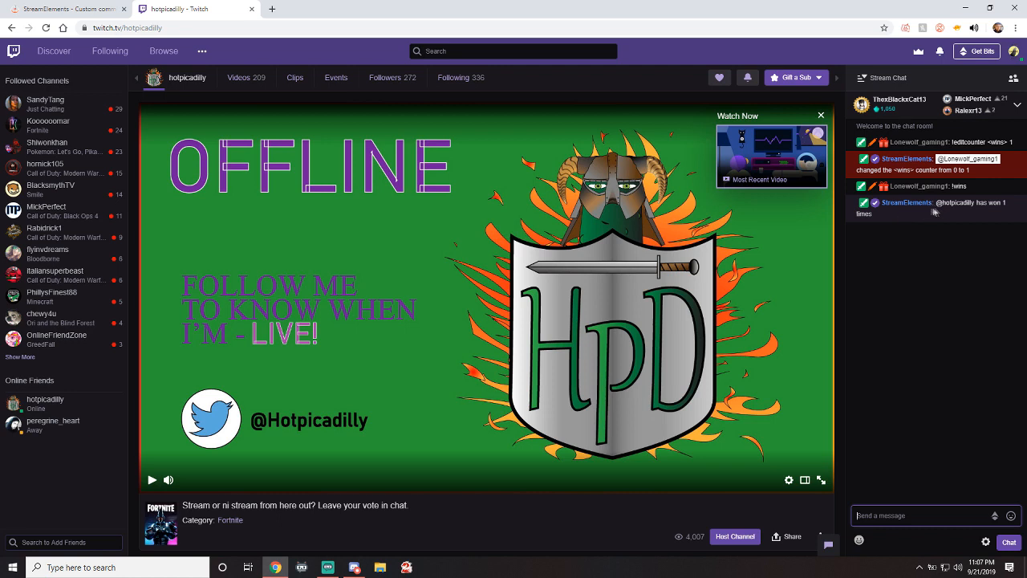
mouse_move(921, 230)
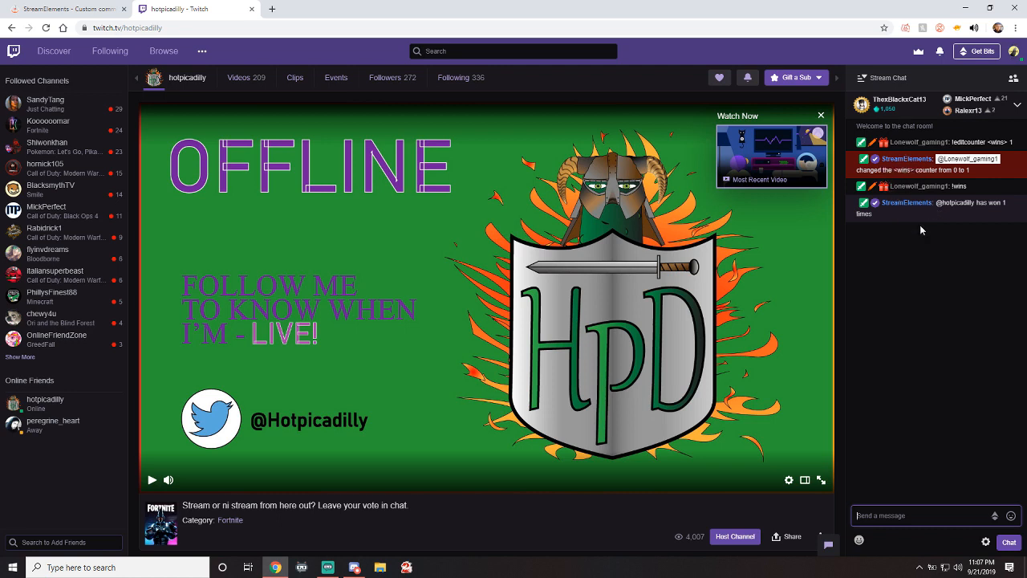
mouse_move(913, 225)
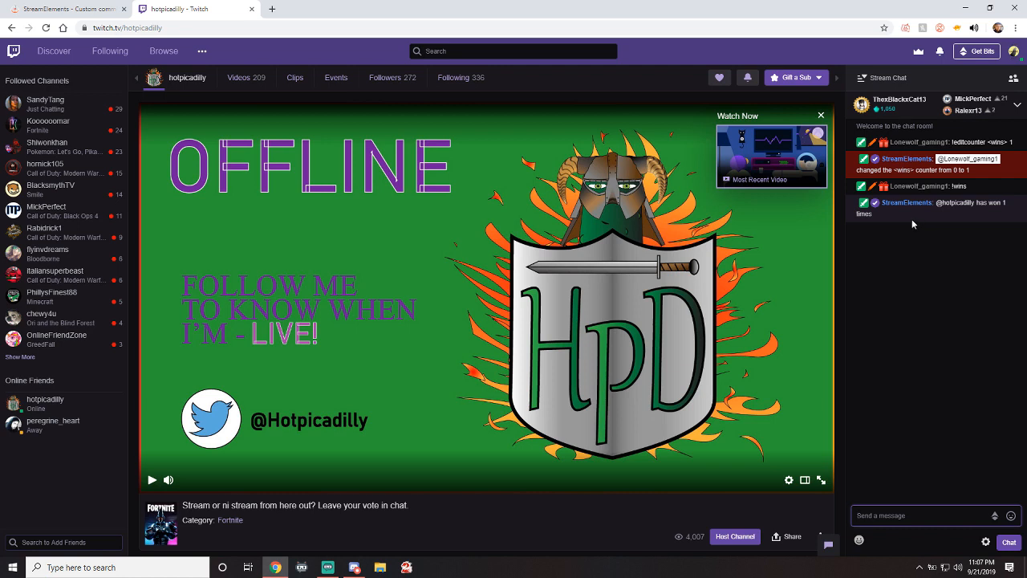
mouse_move(909, 223)
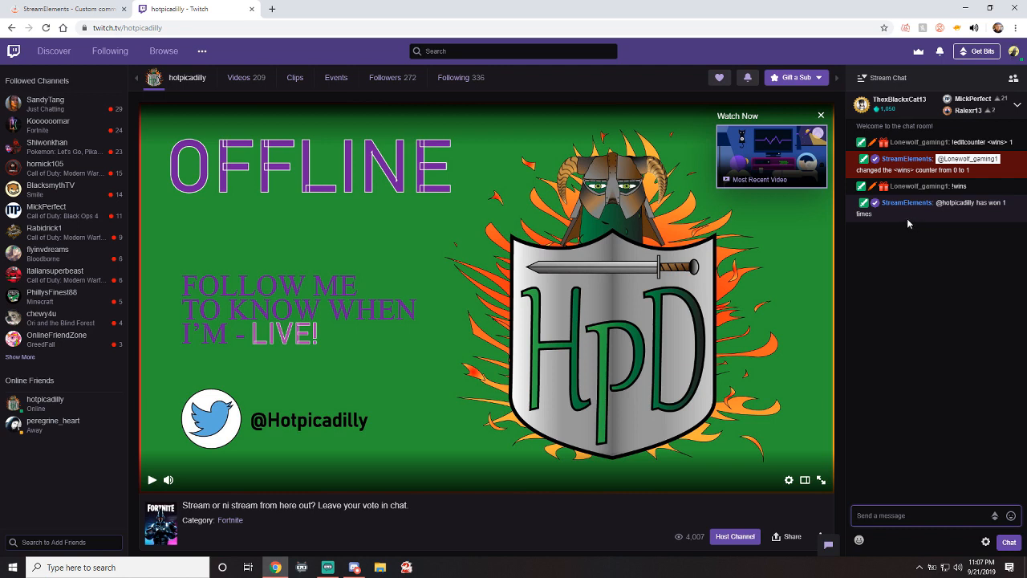
mouse_move(900, 233)
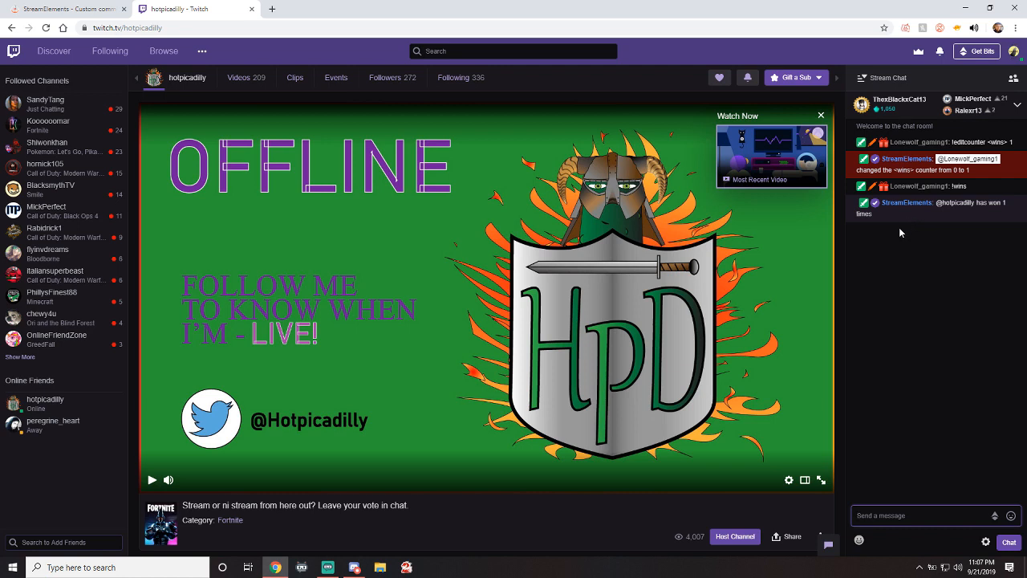
mouse_move(392, 68)
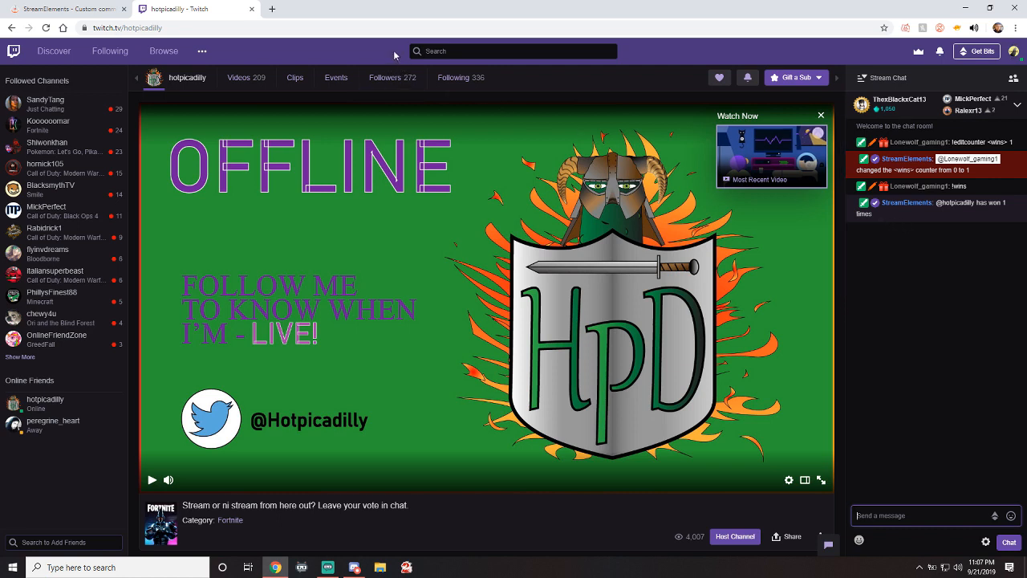
mouse_move(383, 49)
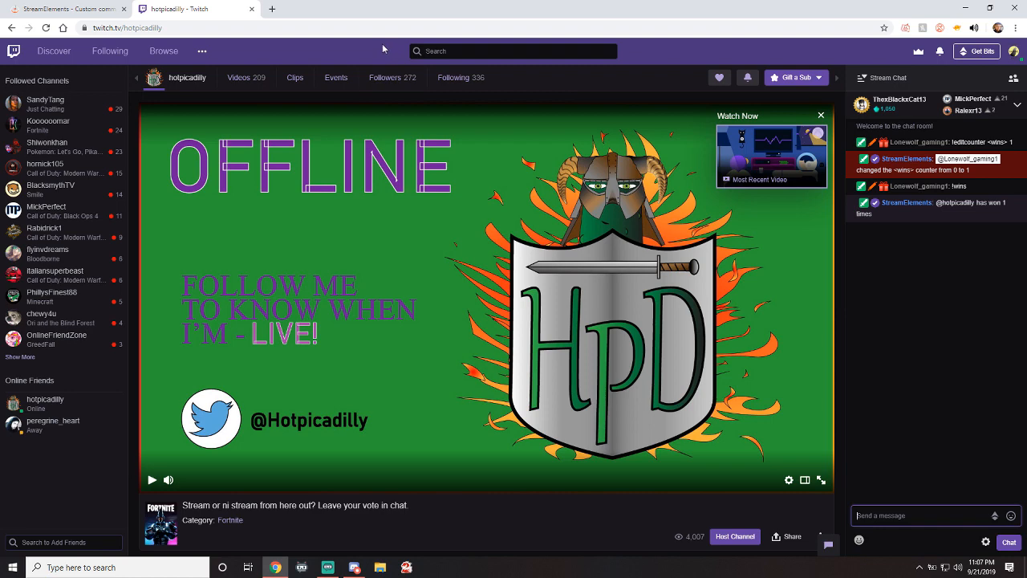